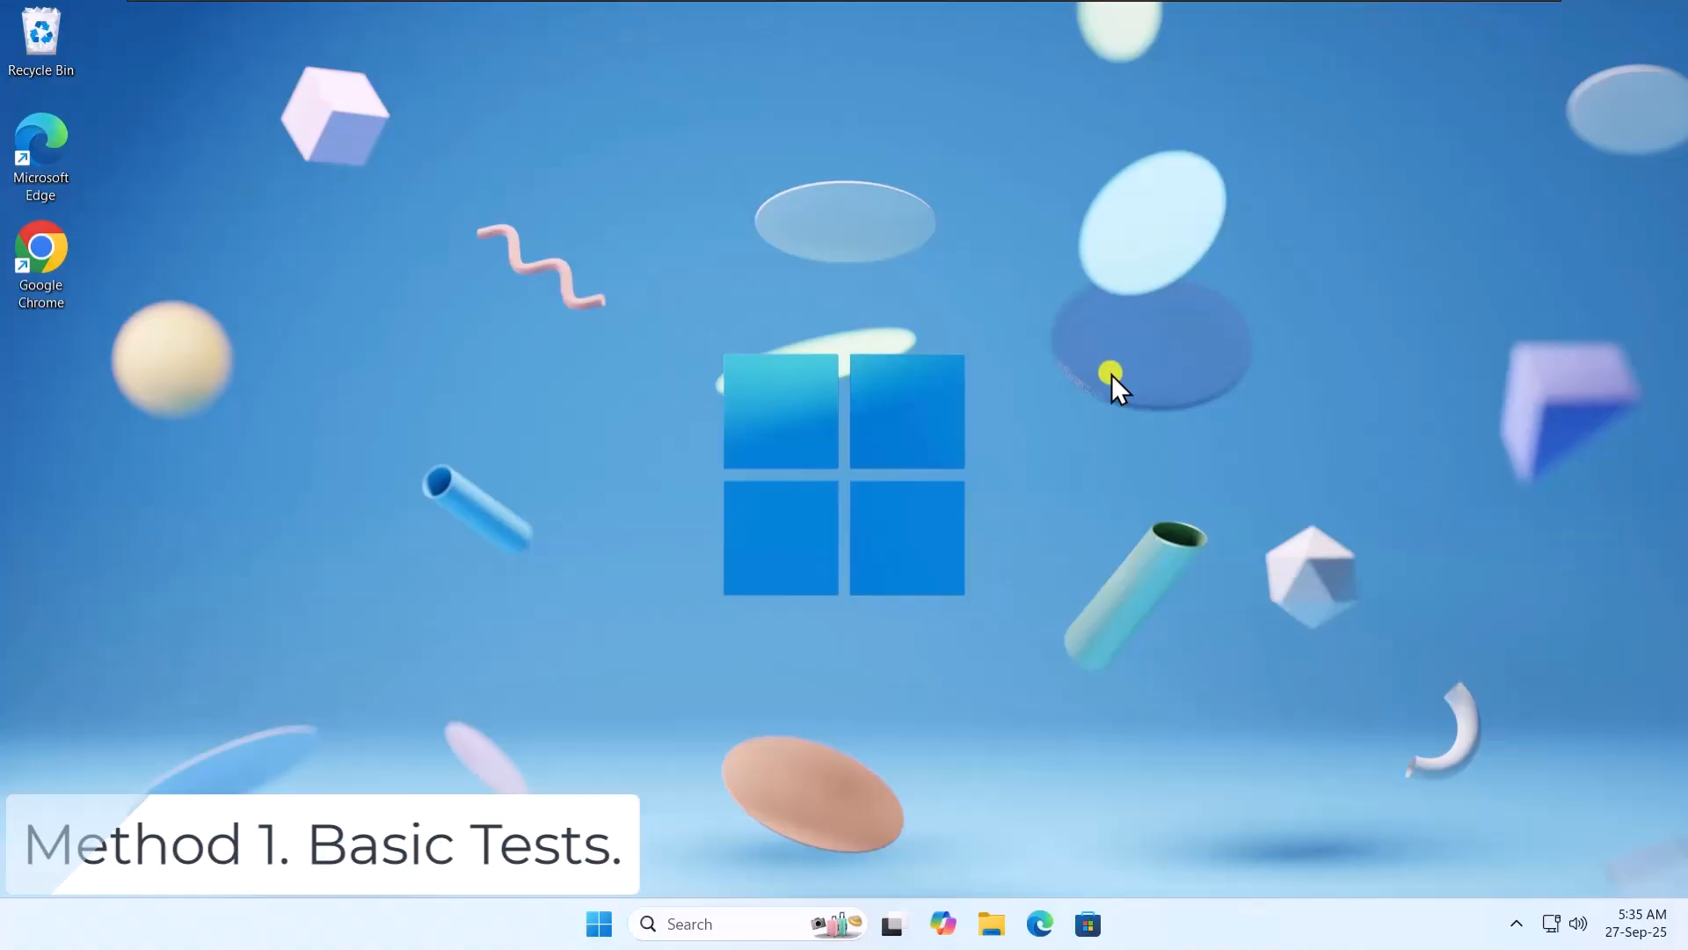
- Restart the PC from the Start menu's power options
click(599, 924)
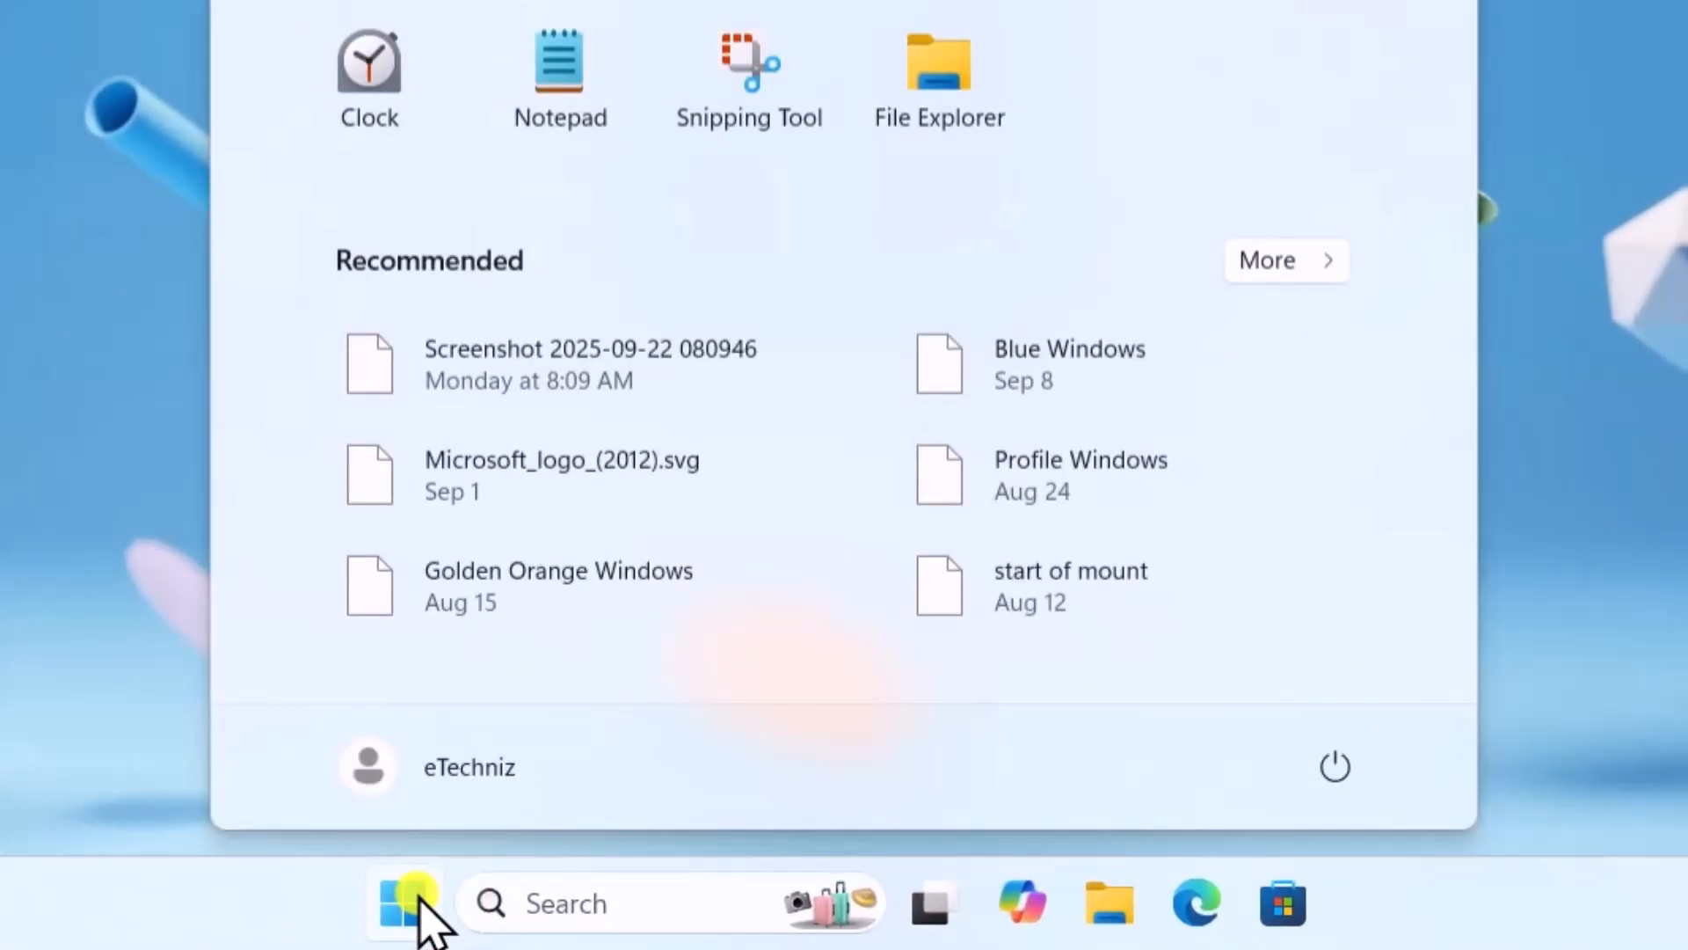
click(1334, 766)
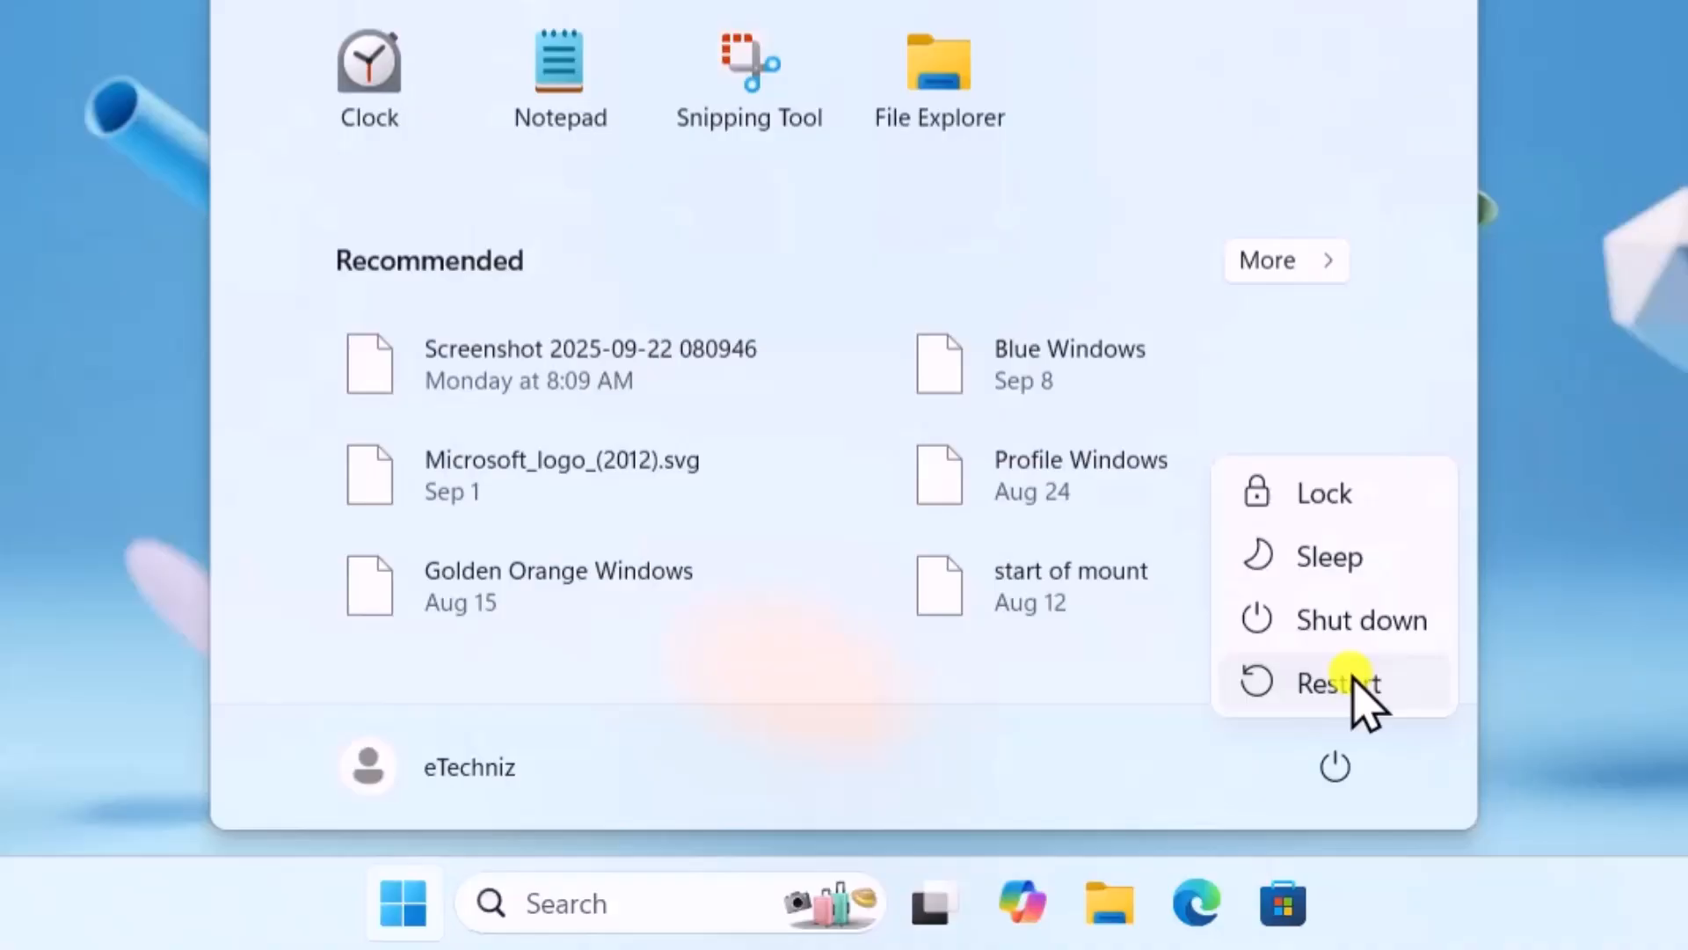
click(1338, 684)
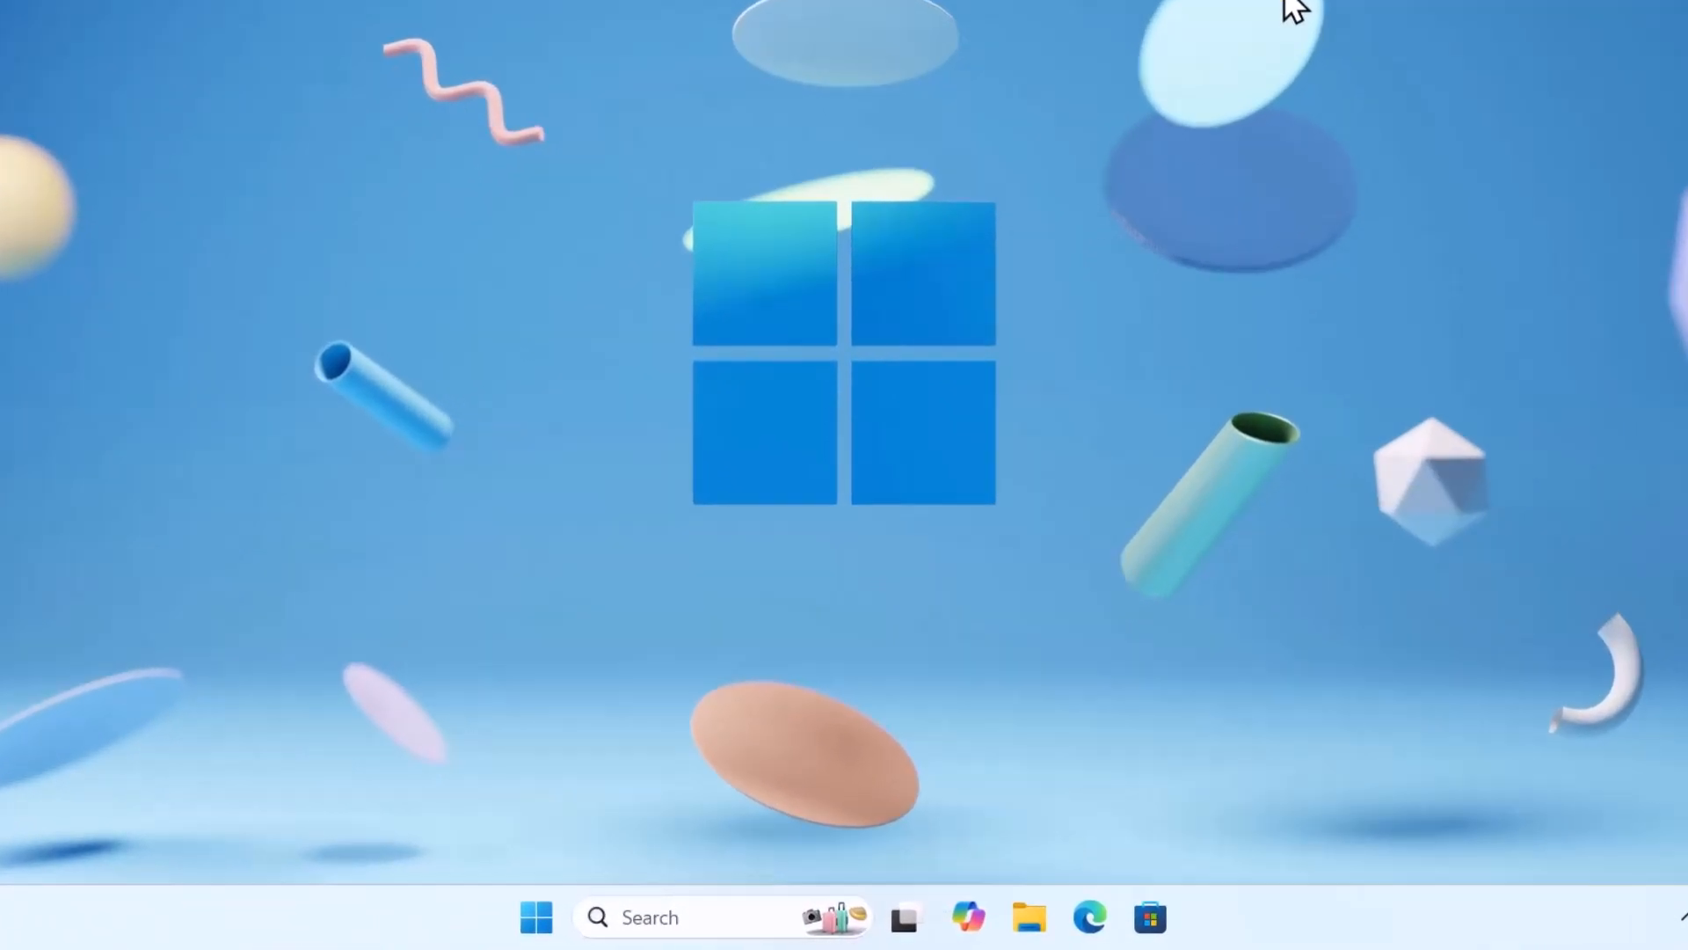
- In Device Manager, disable the Generic Monitor under Monitors
right_click(537, 916)
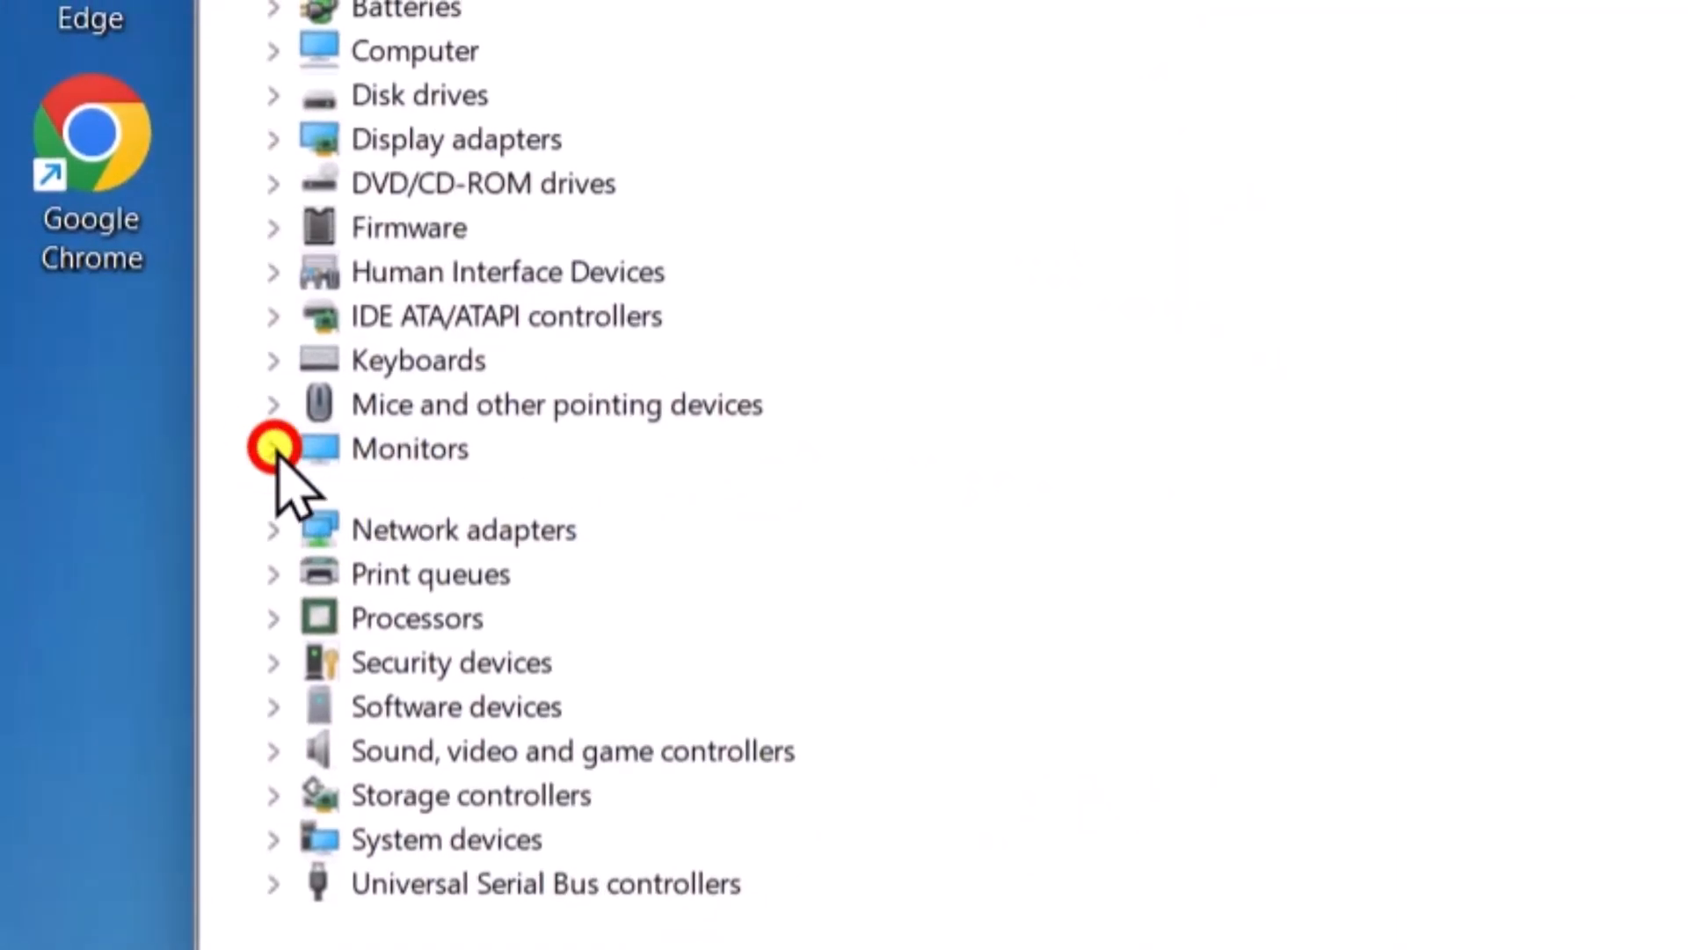
click(274, 448)
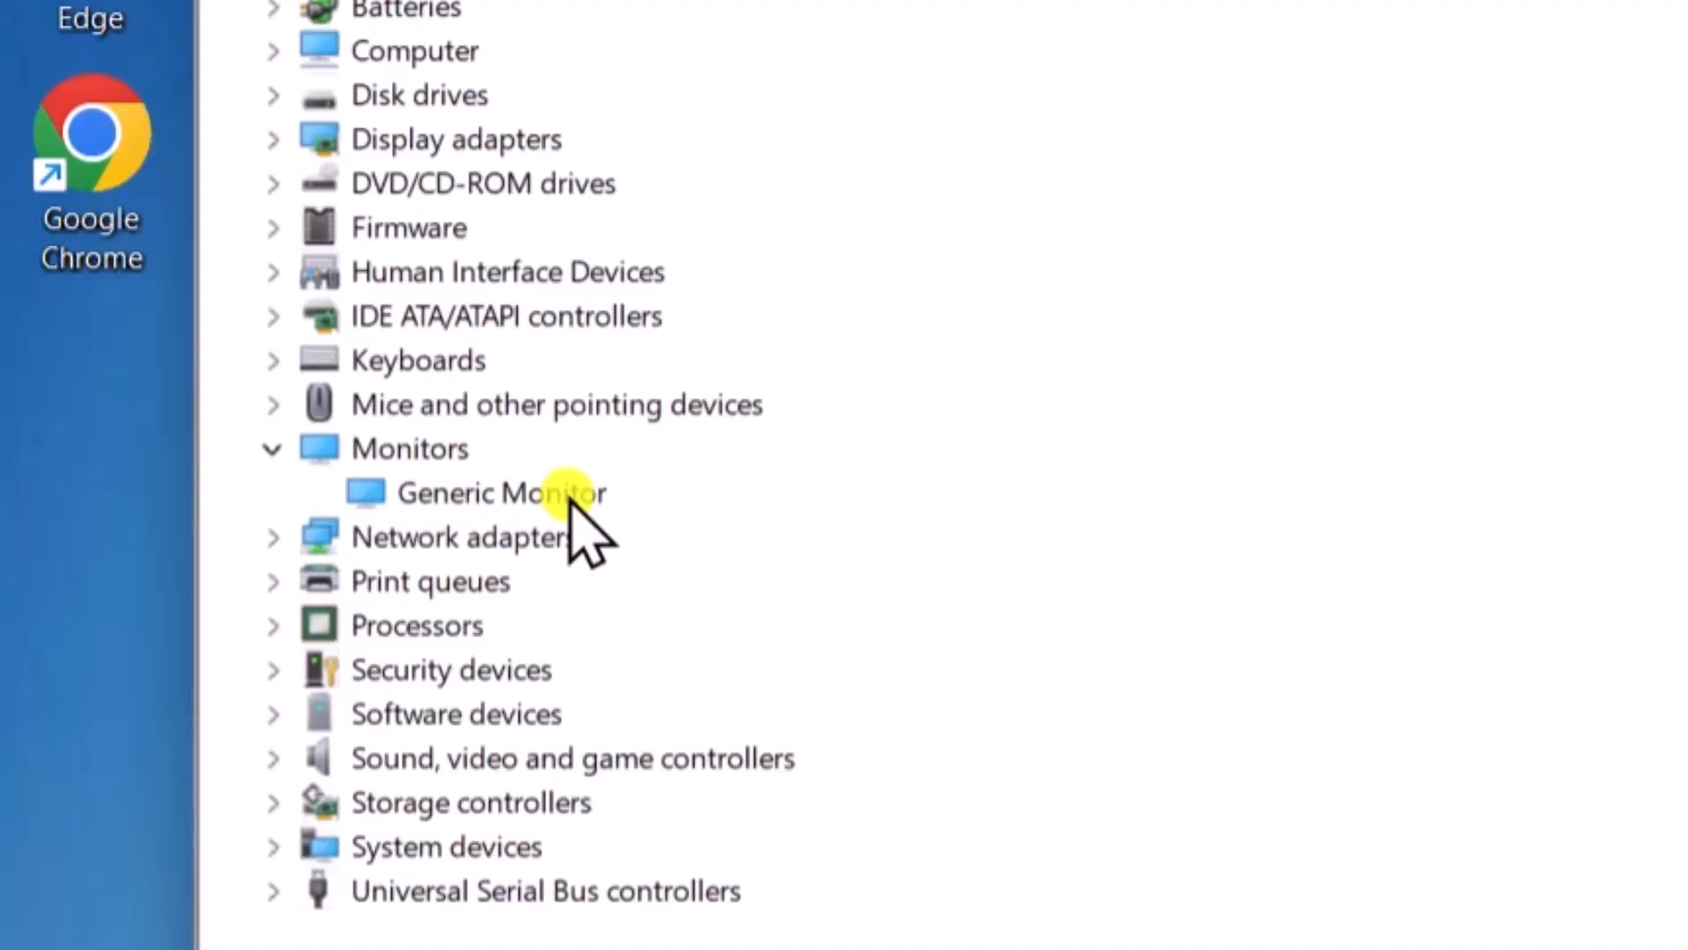
right_click(503, 493)
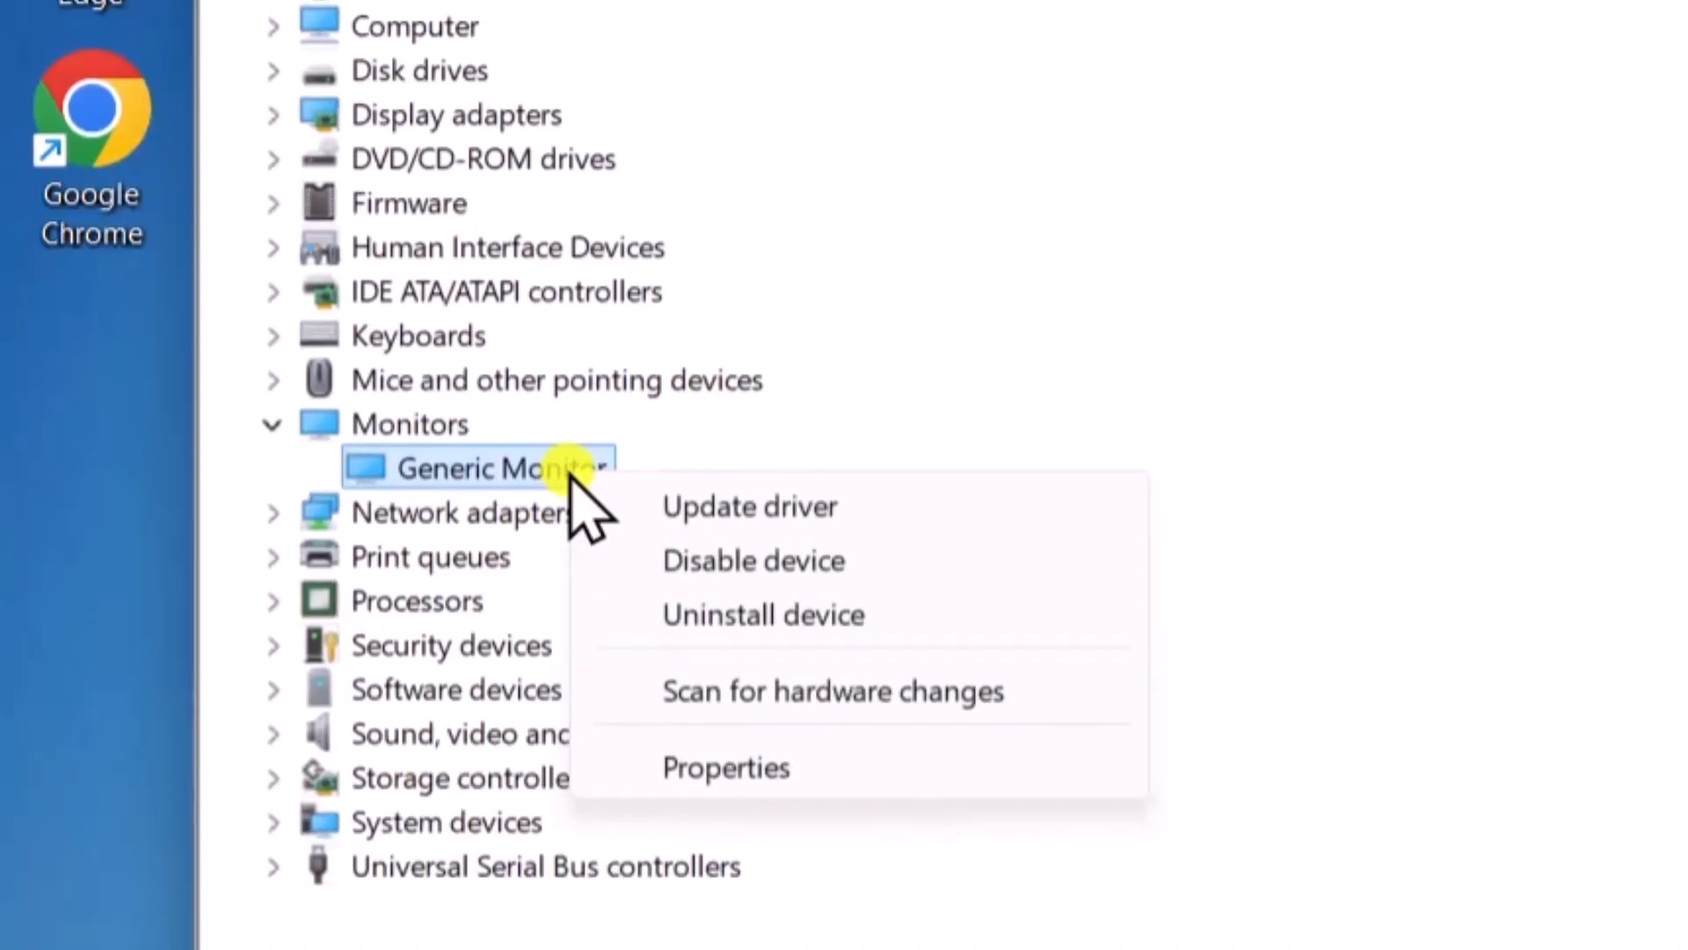
click(754, 560)
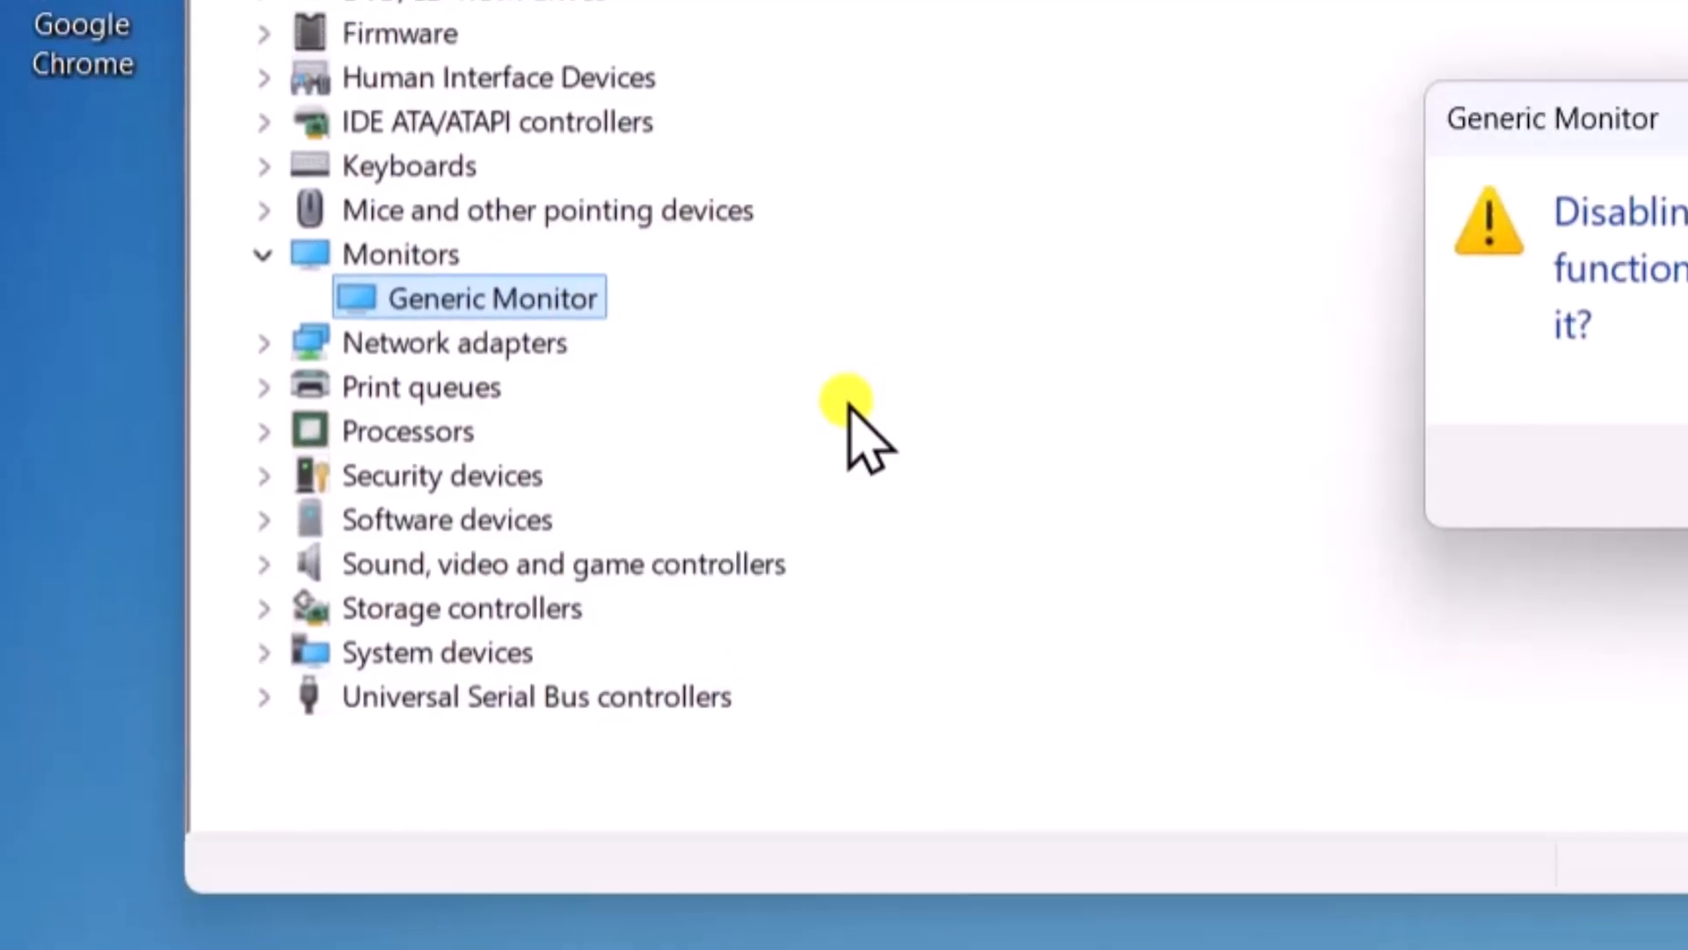
- Bring up the actions for the VMware SVGA 3D display adapter
right_click(494, 297)
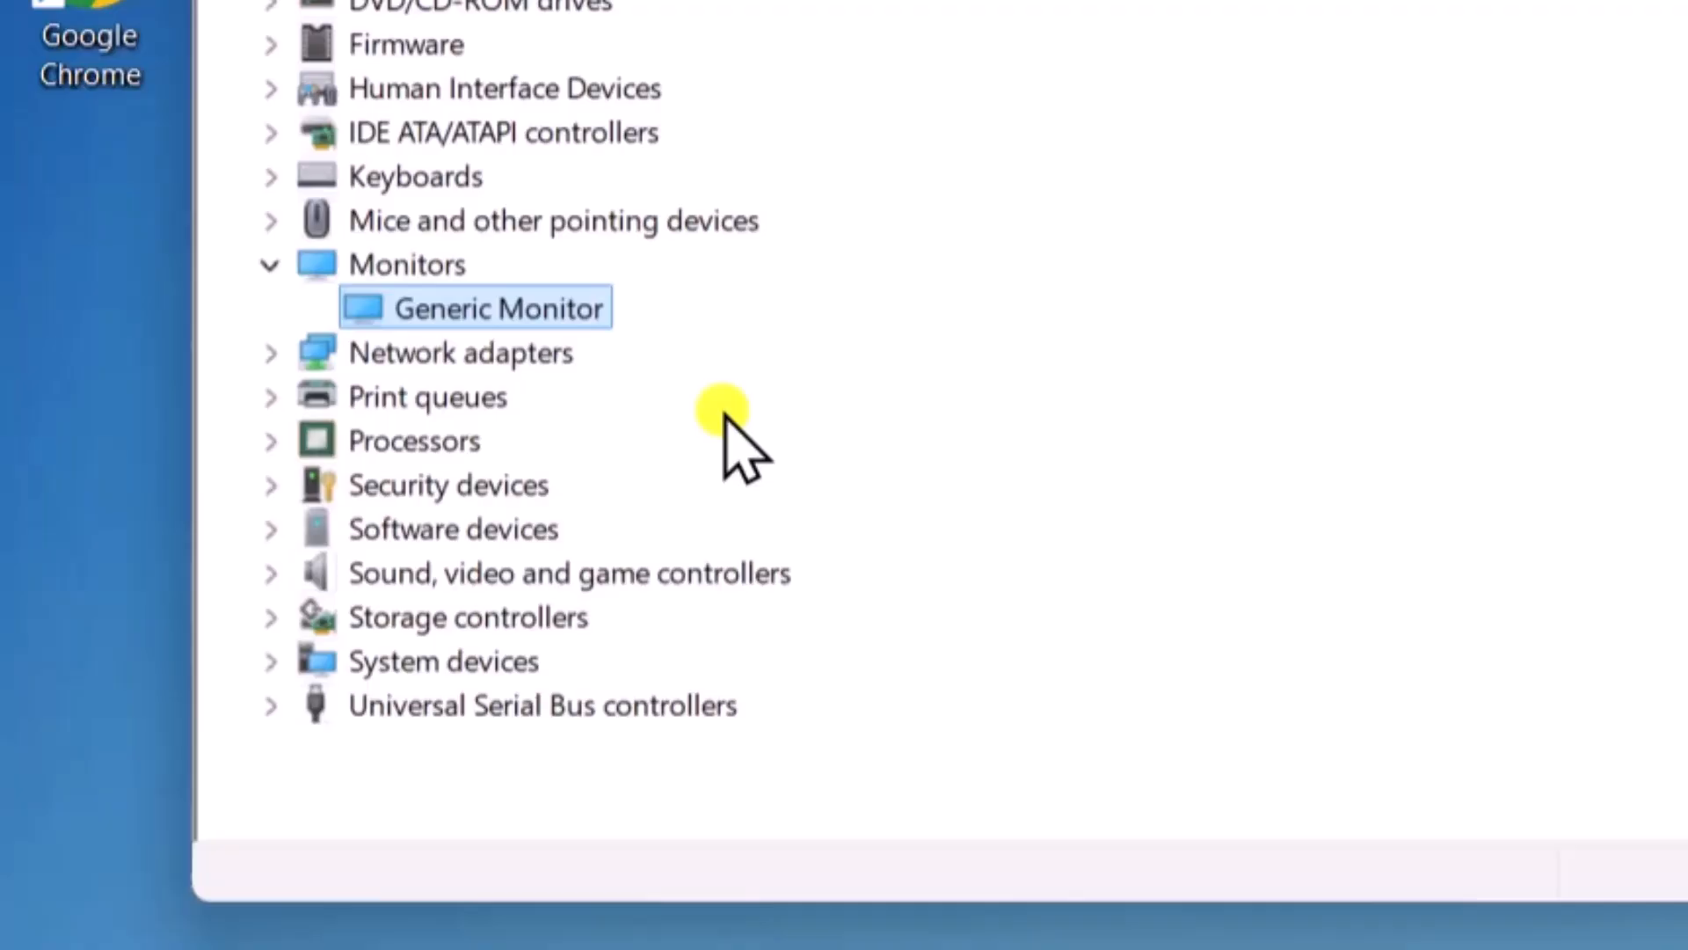
scroll(up, 3)
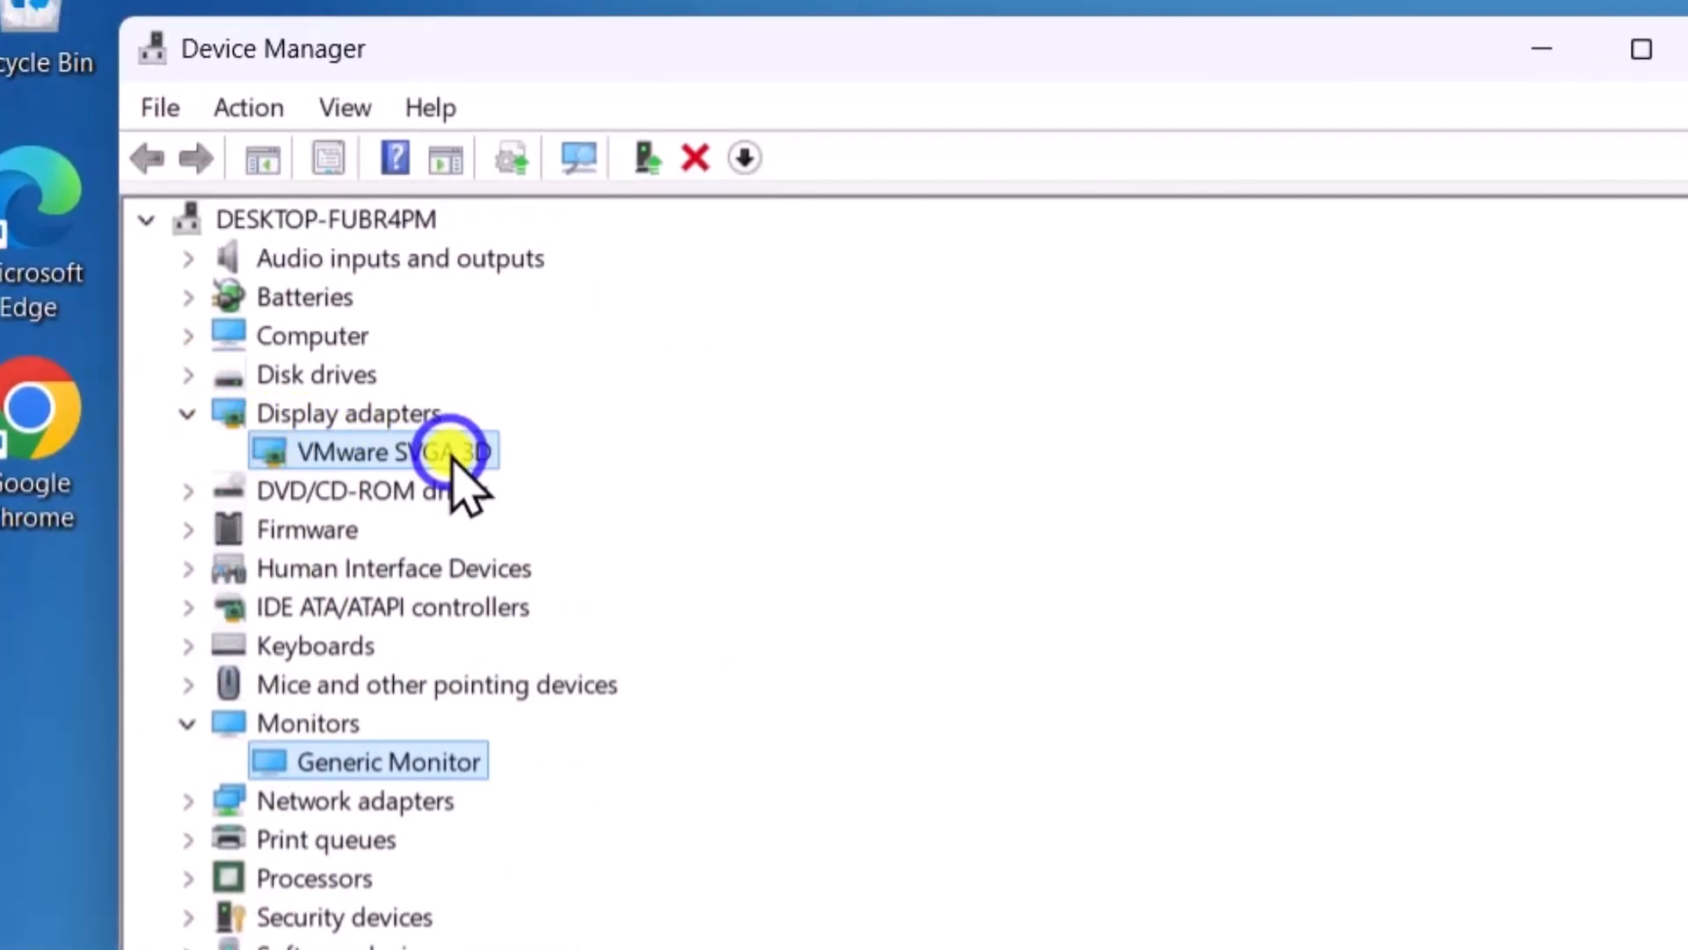
right_click(377, 451)
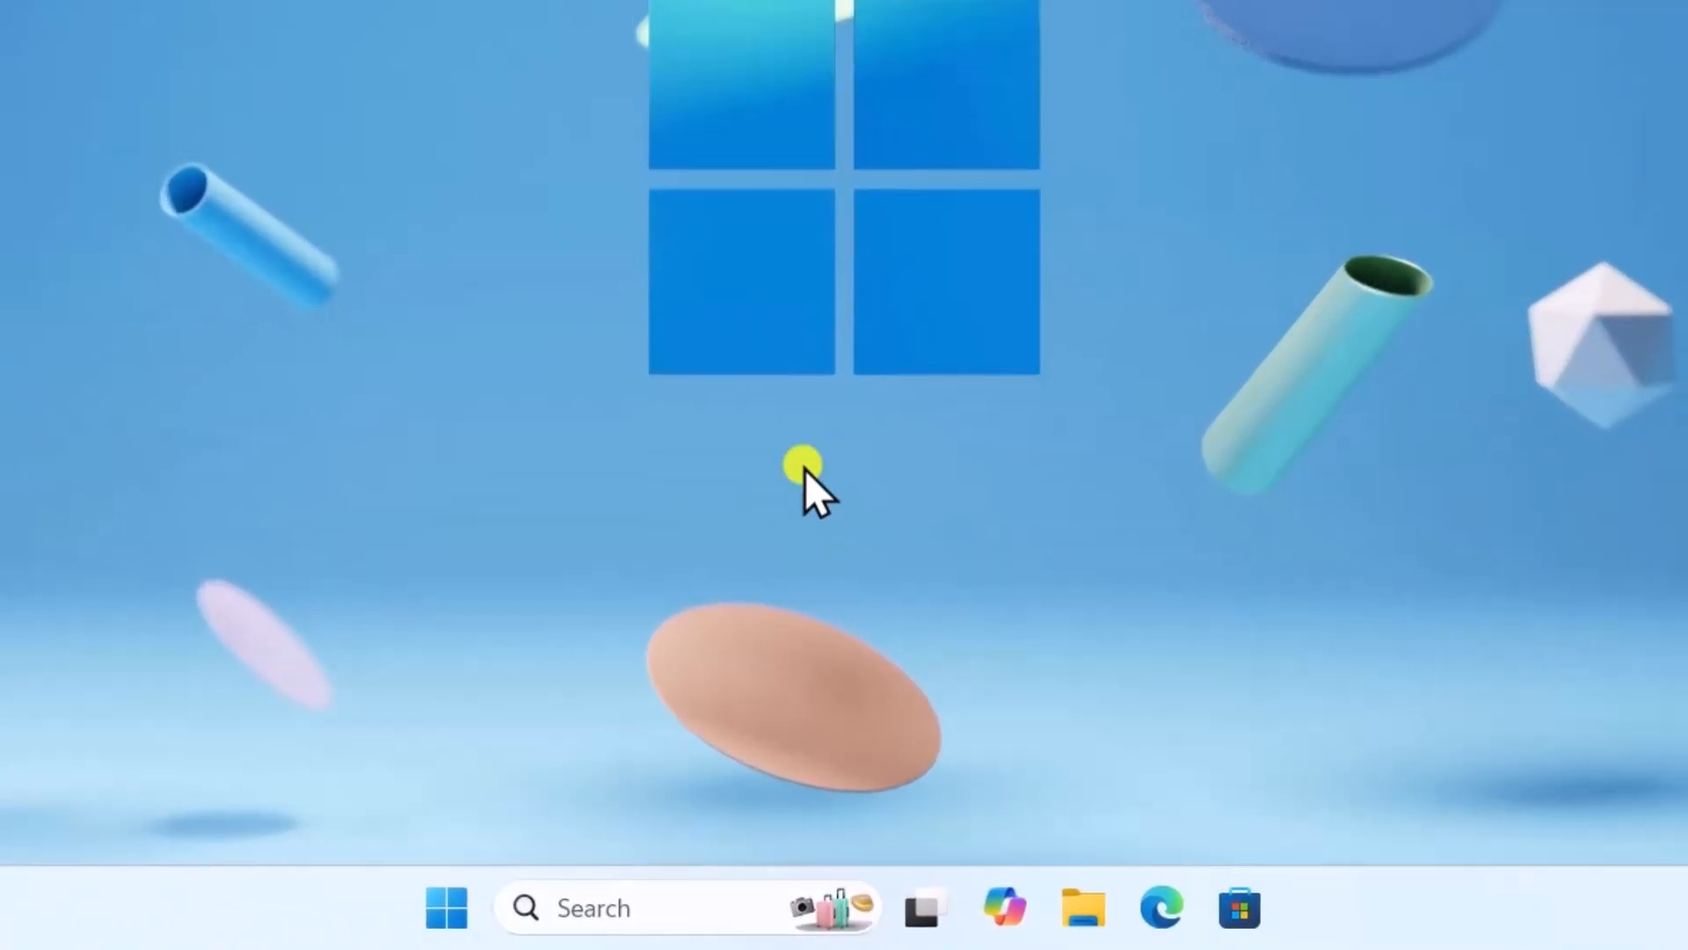
- Reopen Device Manager and expand Display adapters
right_click(446, 907)
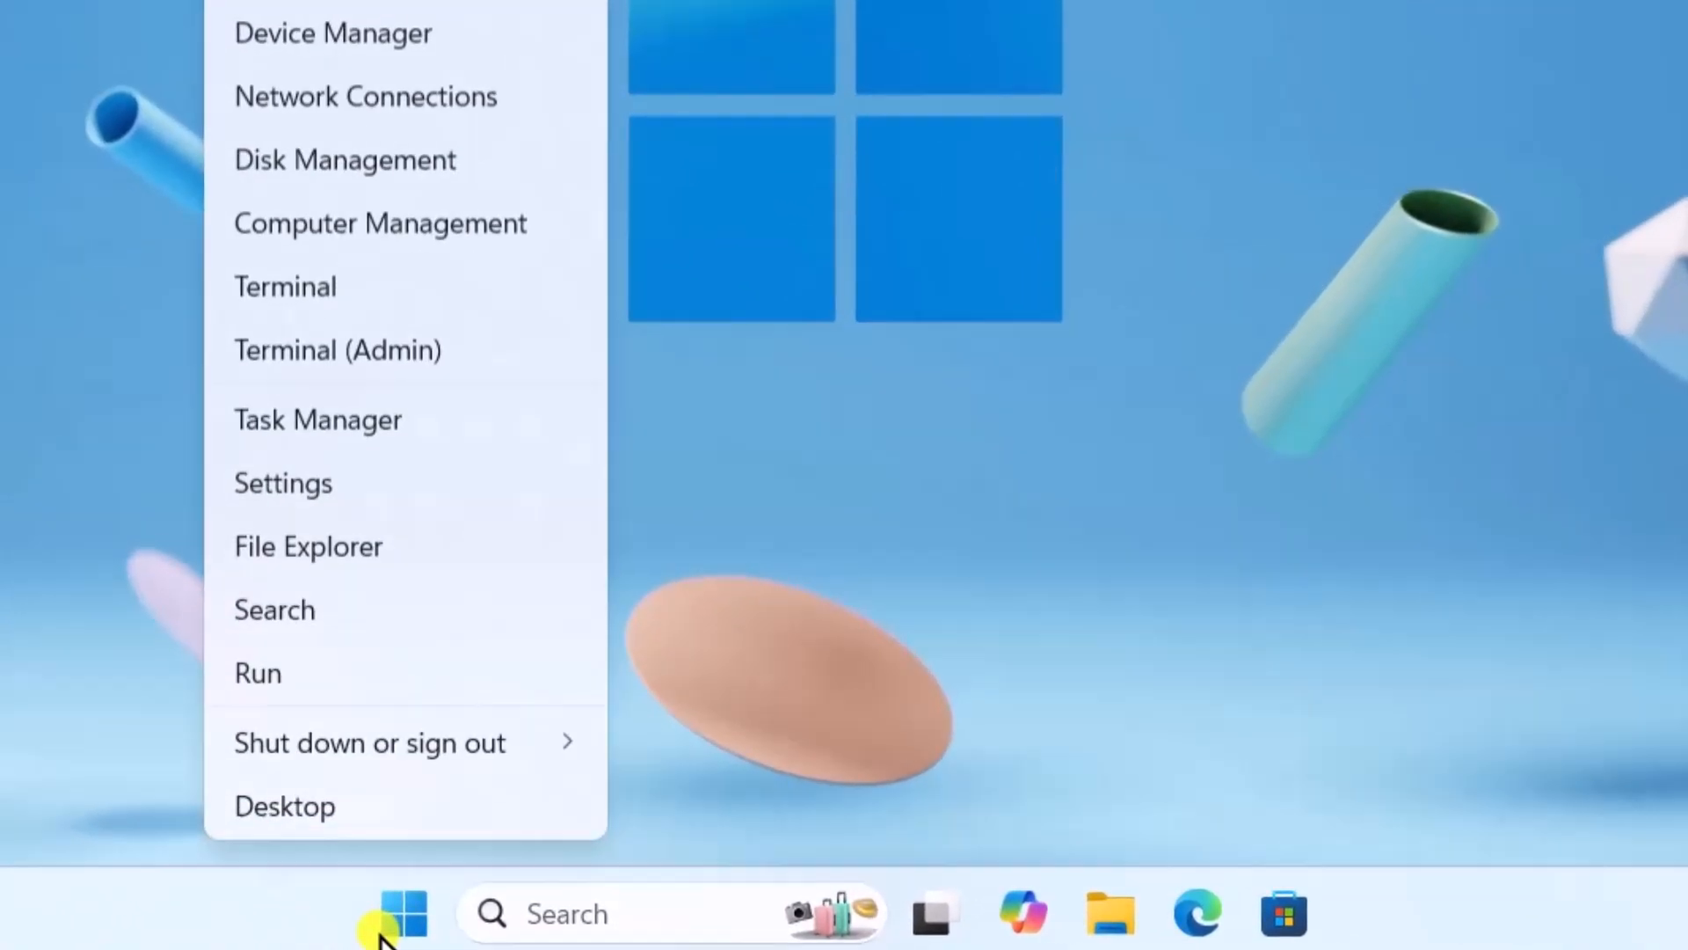
click(332, 32)
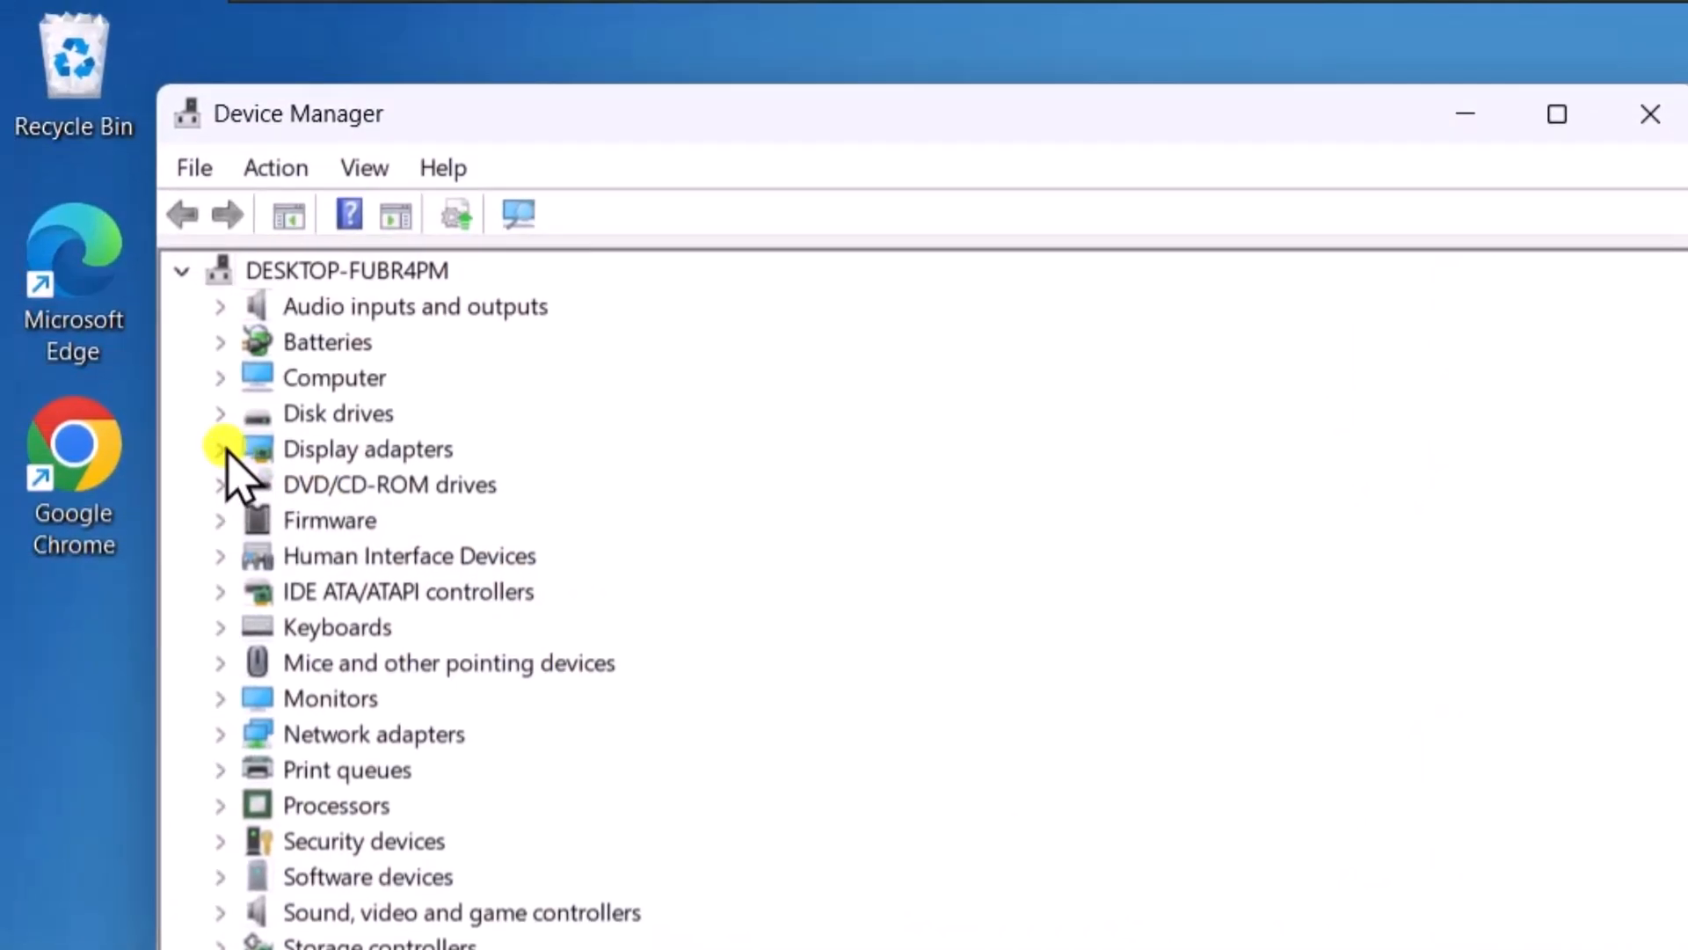
click(219, 448)
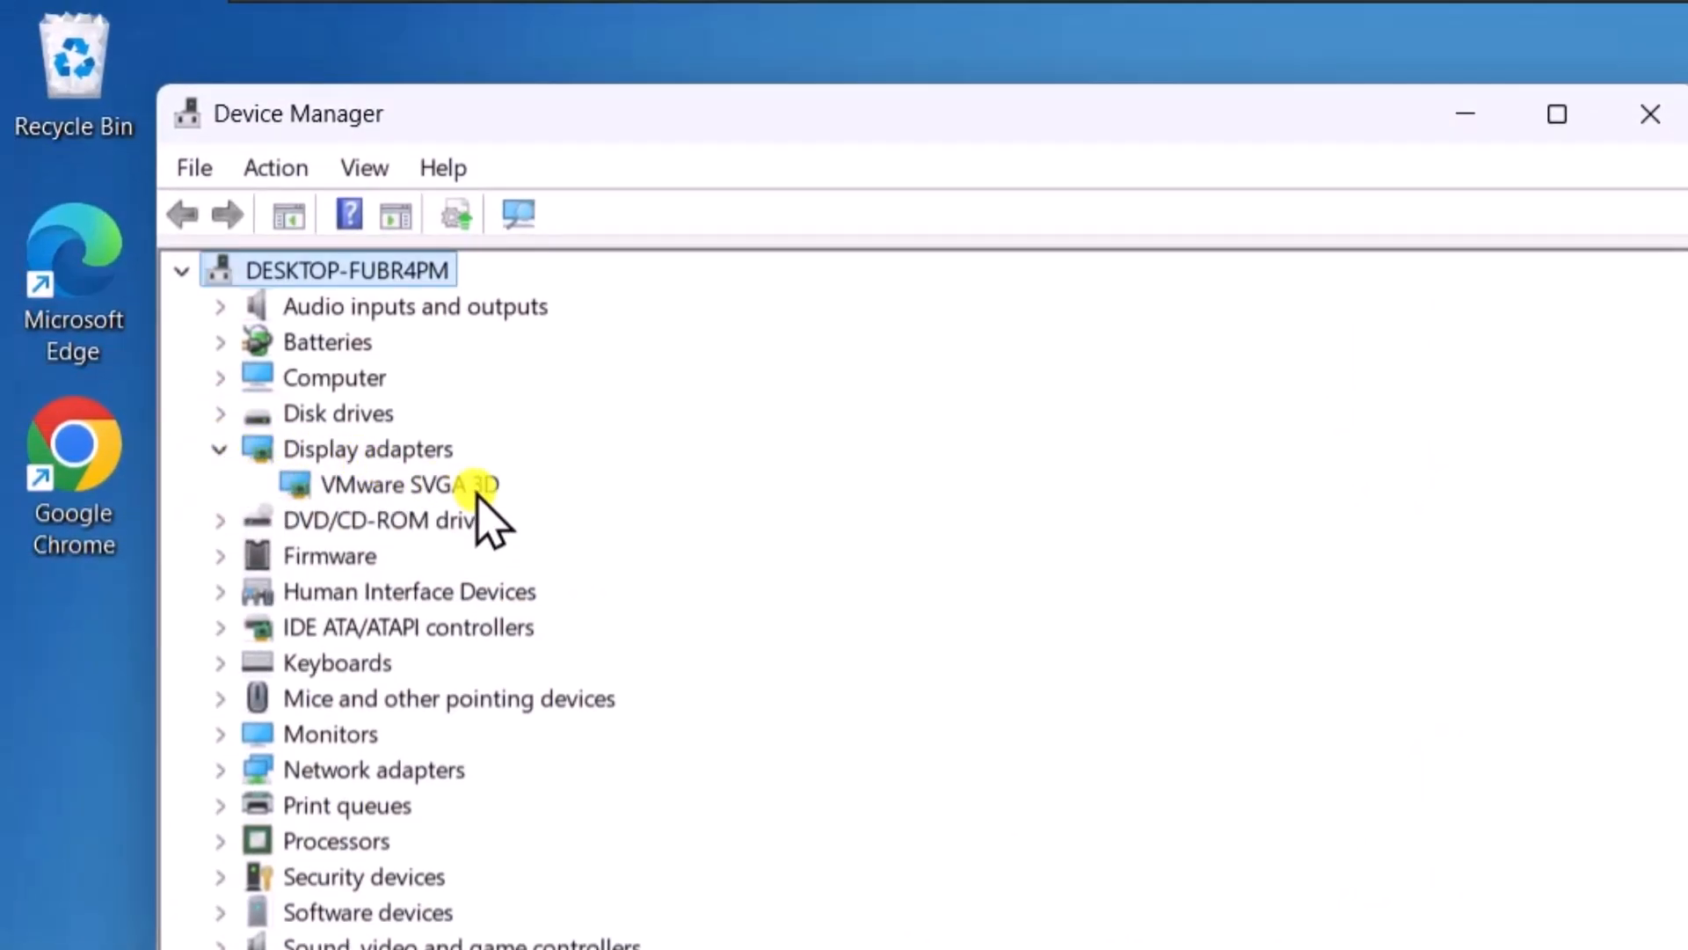
- Search automatically for a VMware SVGA 3D driver, then close the 'best driver installed' result
right_click(407, 484)
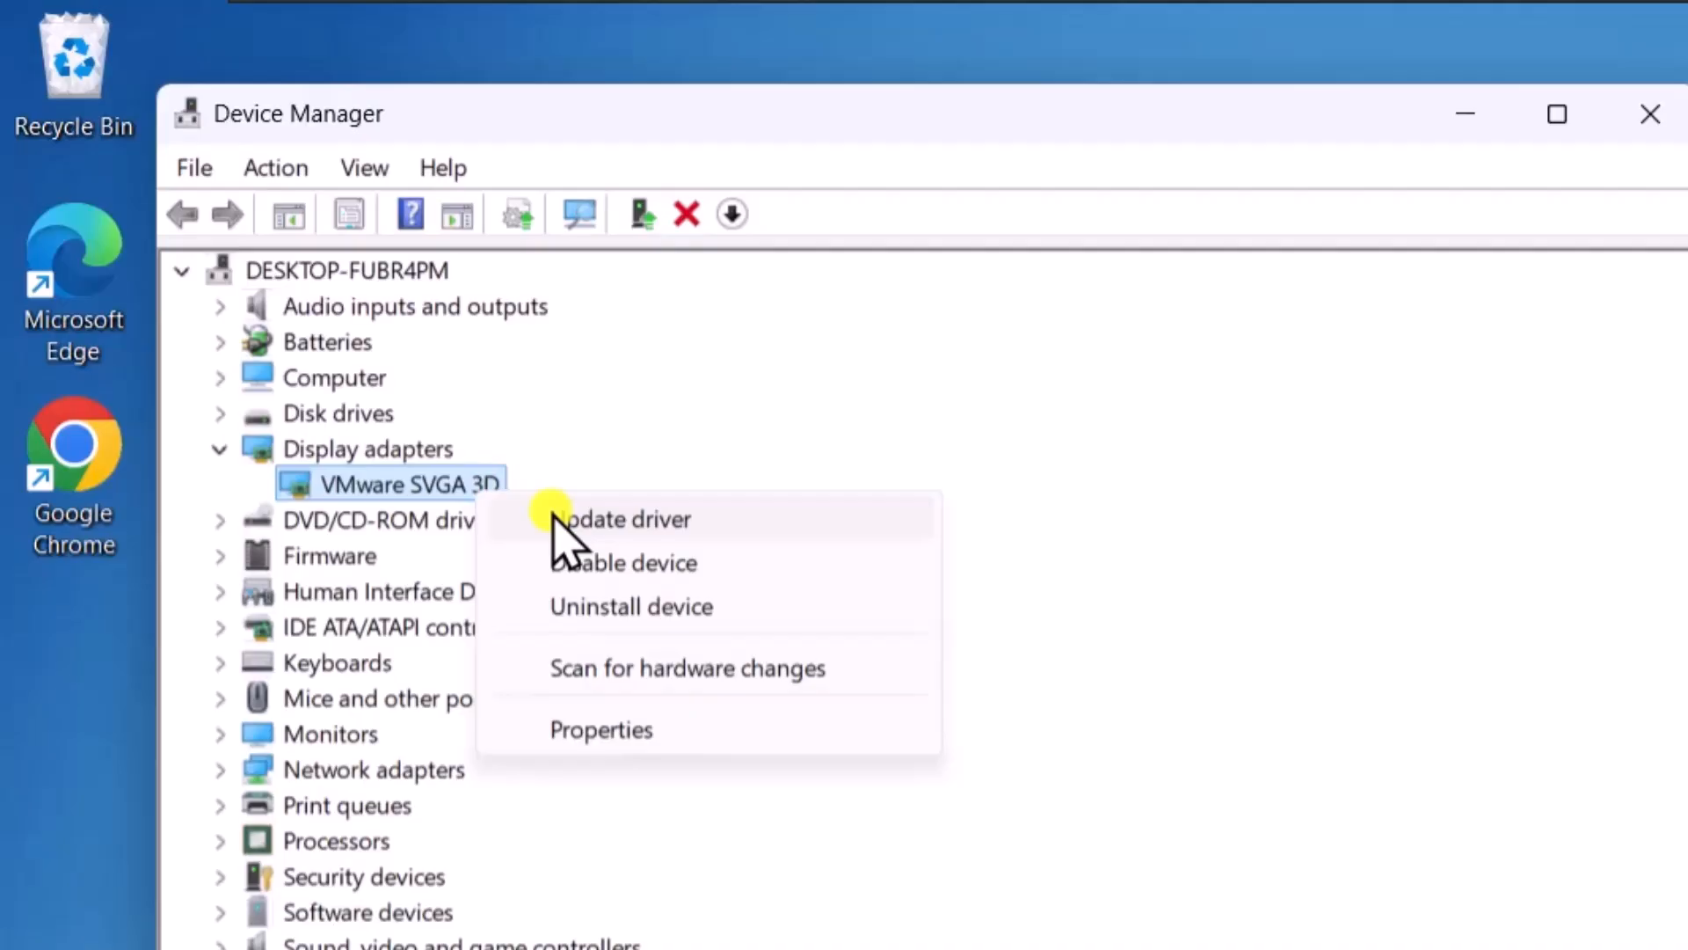
click(625, 519)
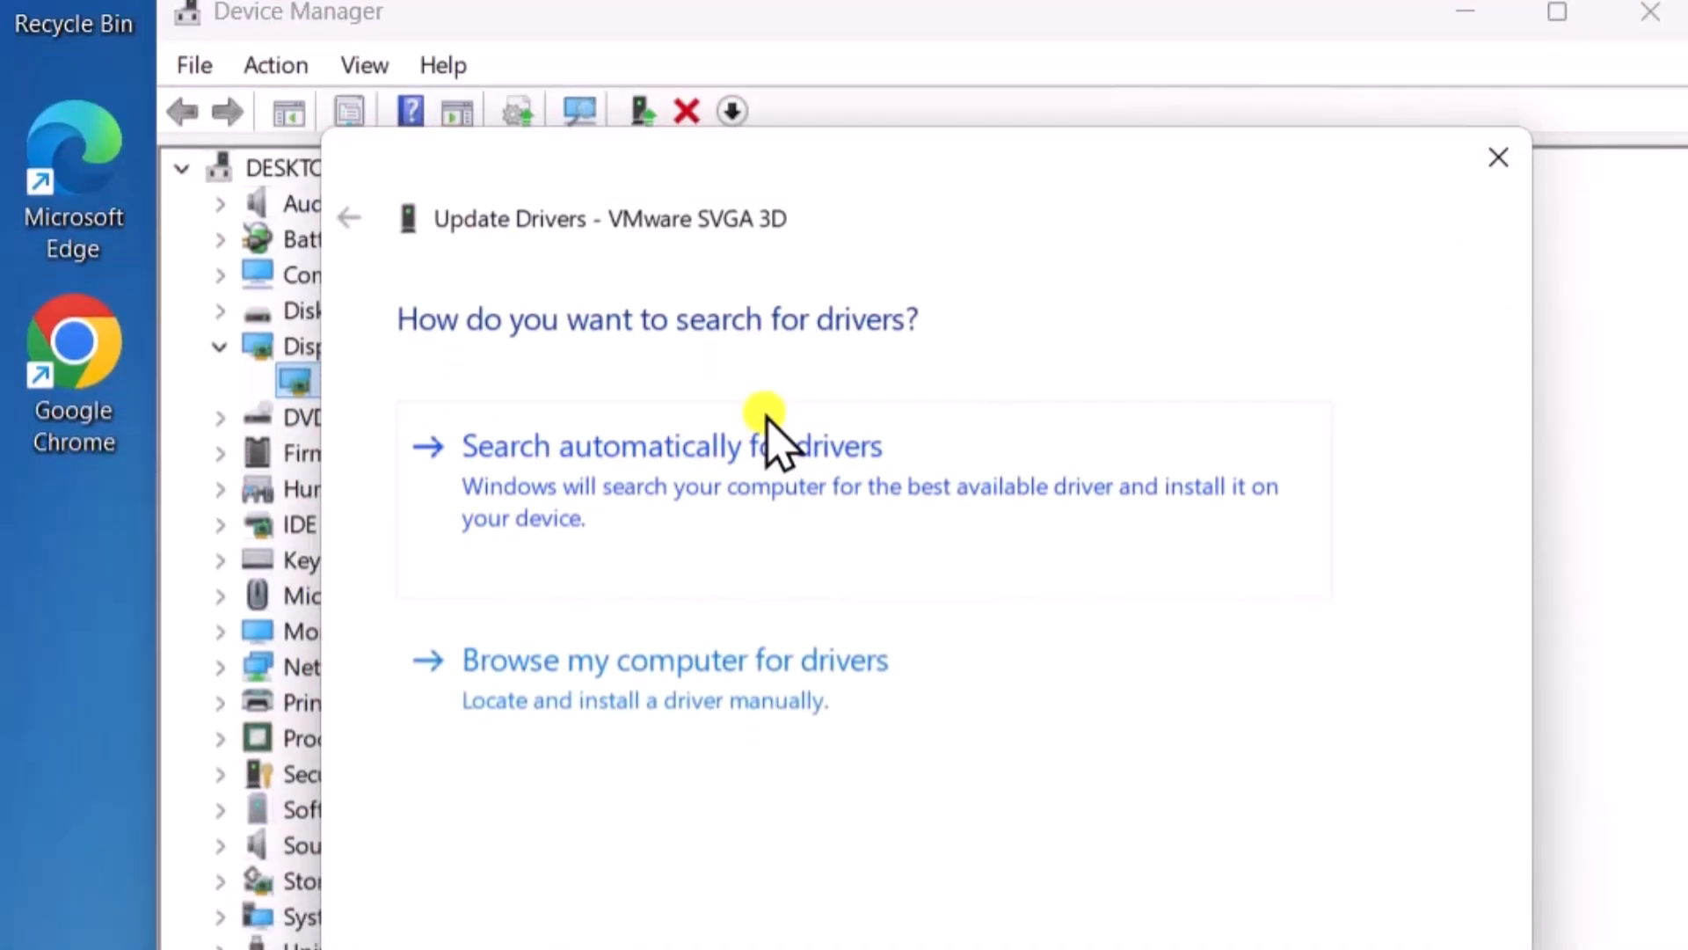
click(671, 445)
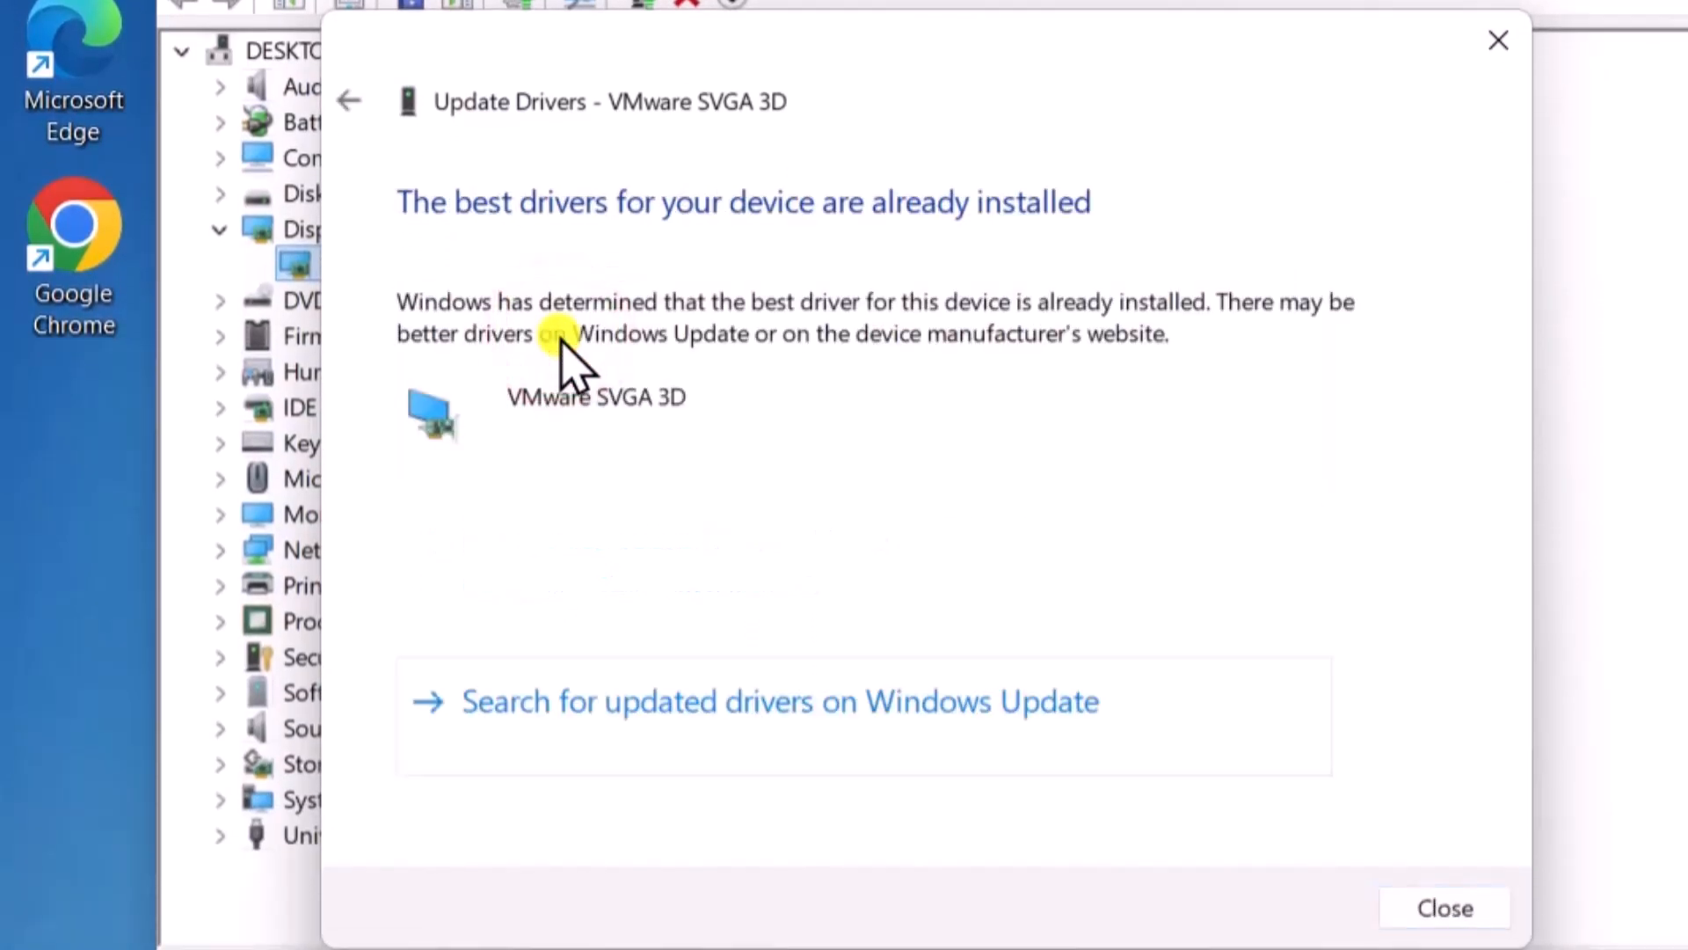
click(1445, 907)
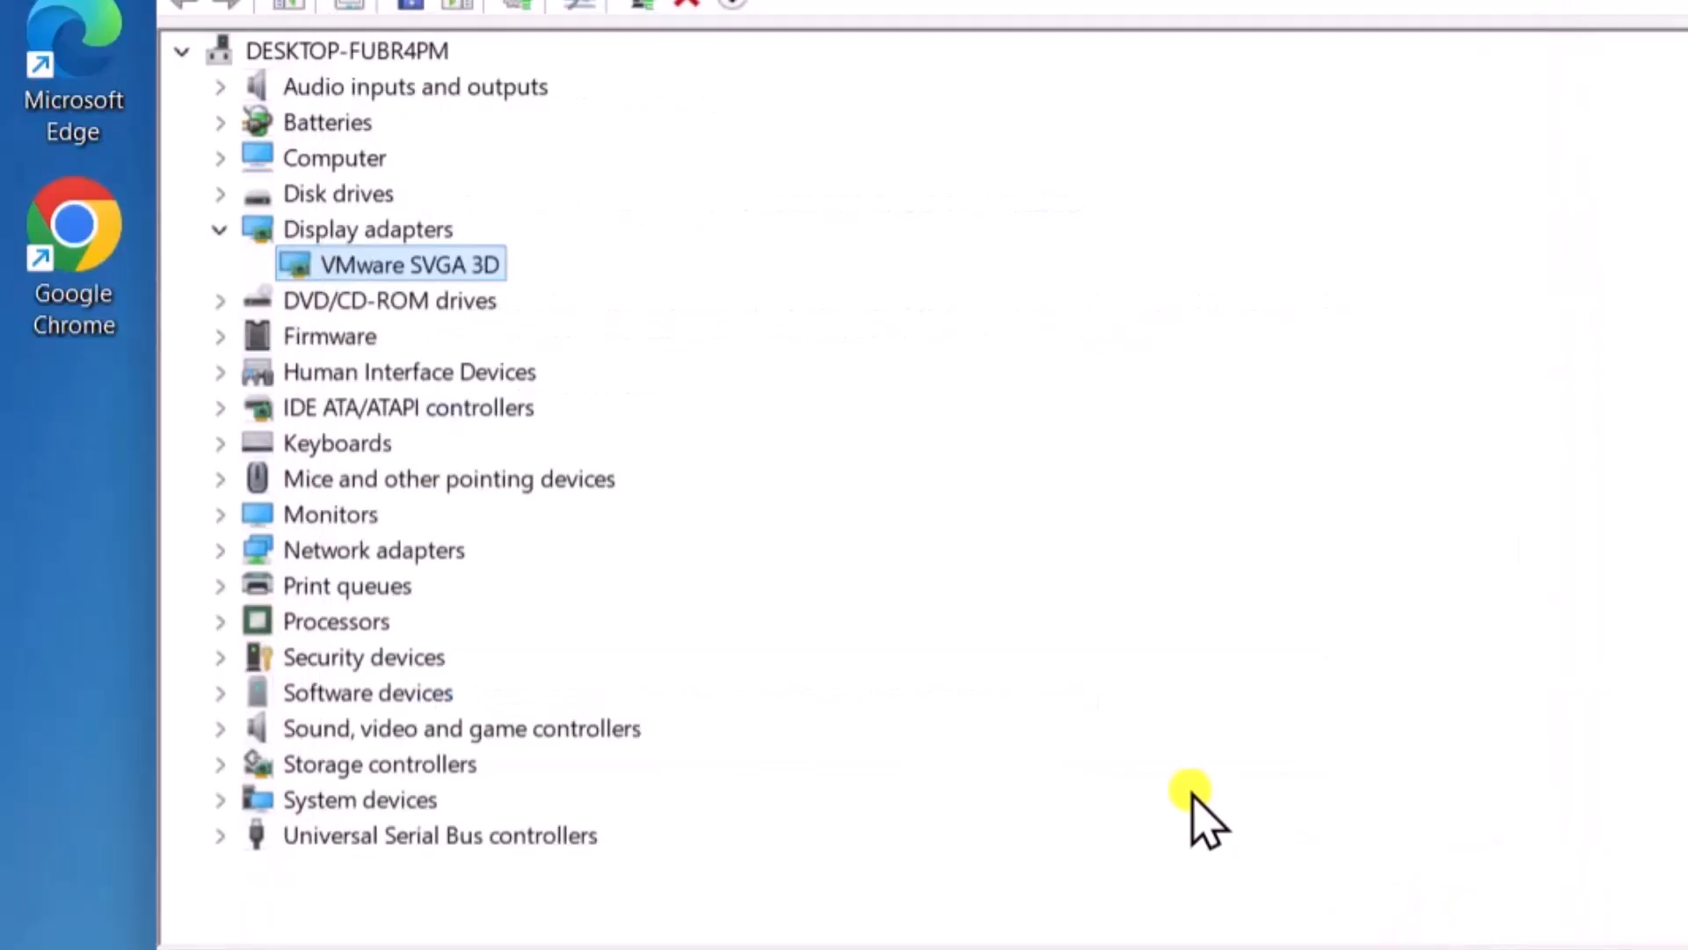
- Uninstall the VMware SVGA 3D adapter from its right-click menu
right_click(407, 264)
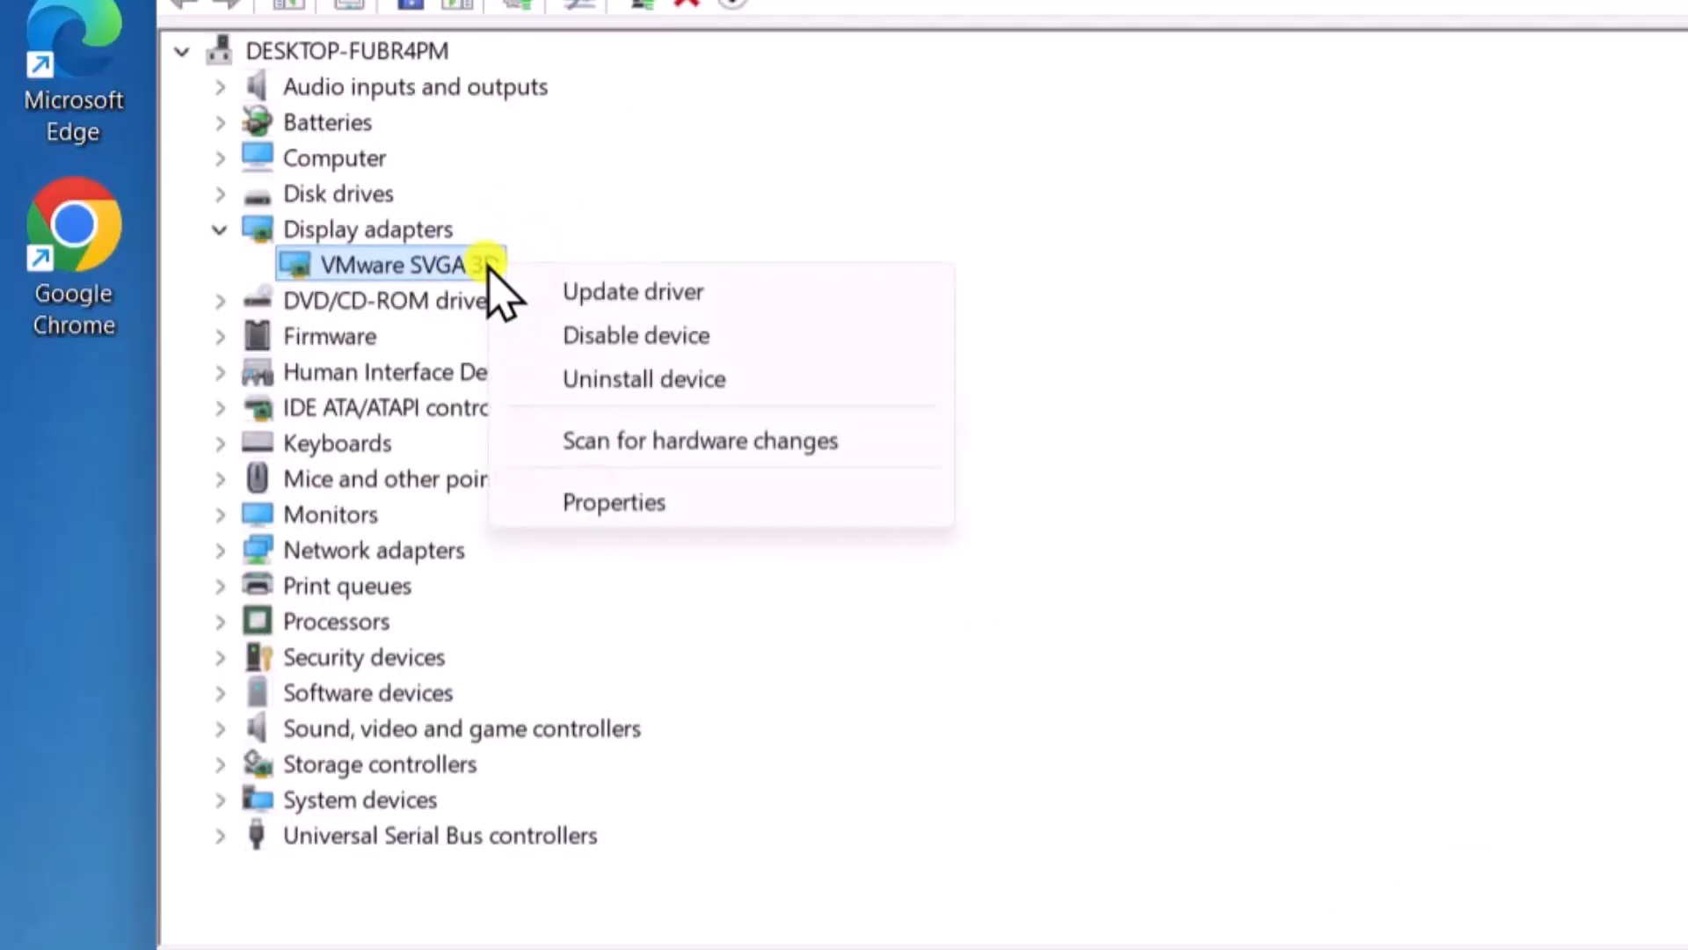
mouse_move(700, 378)
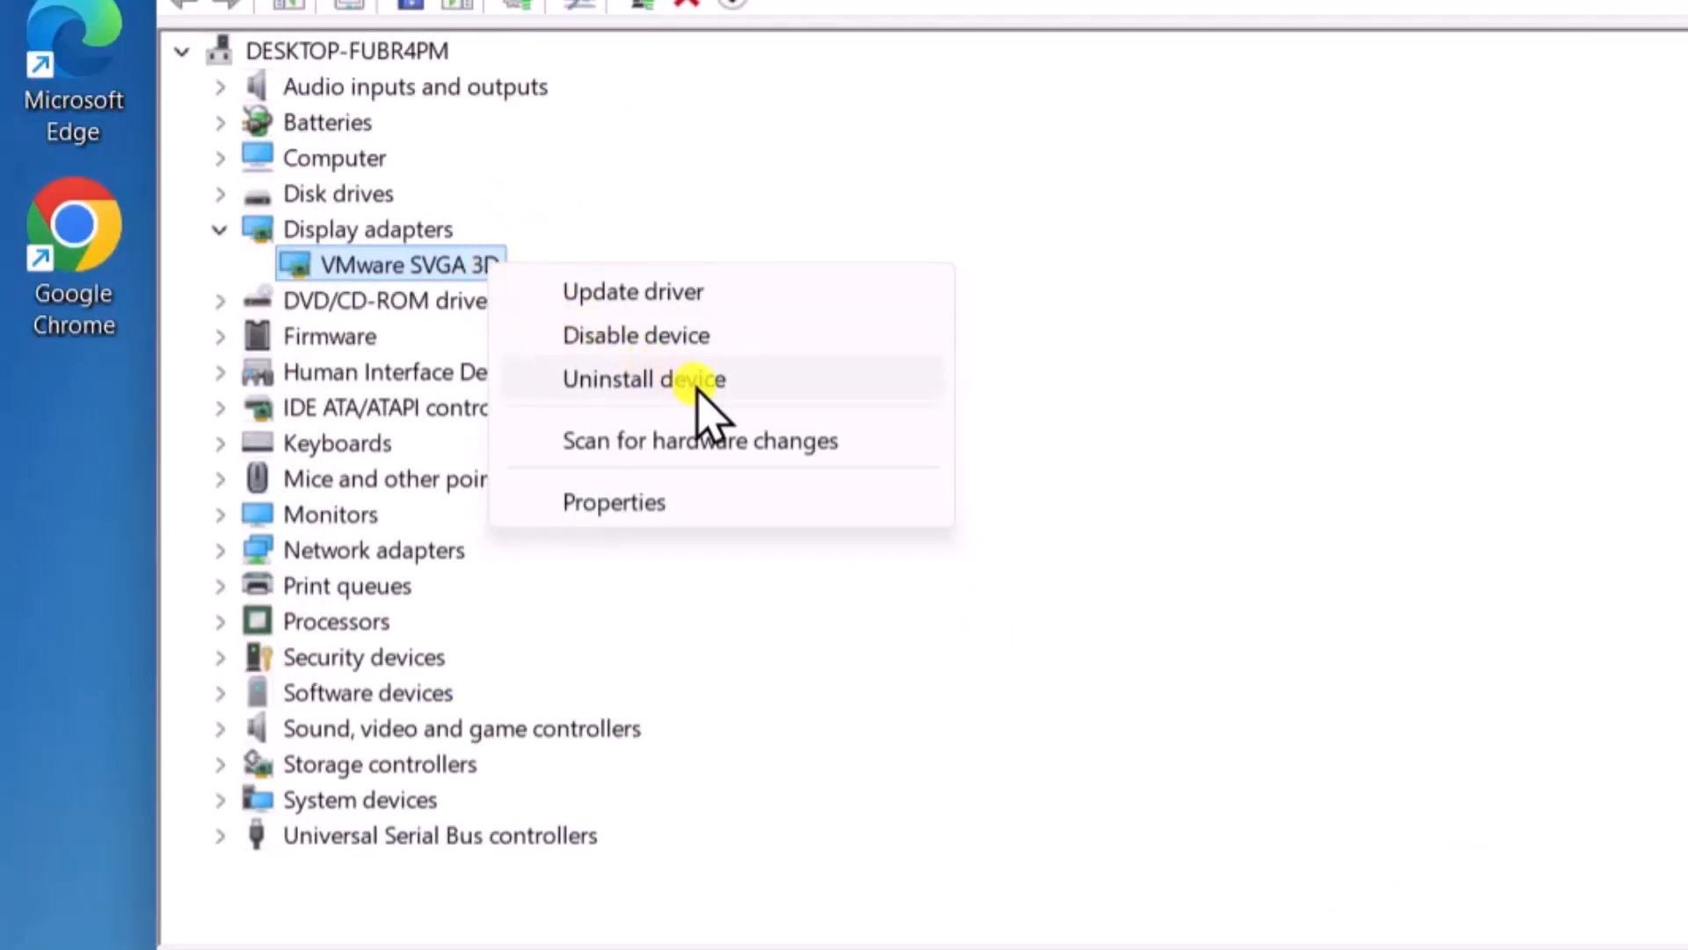
click(643, 378)
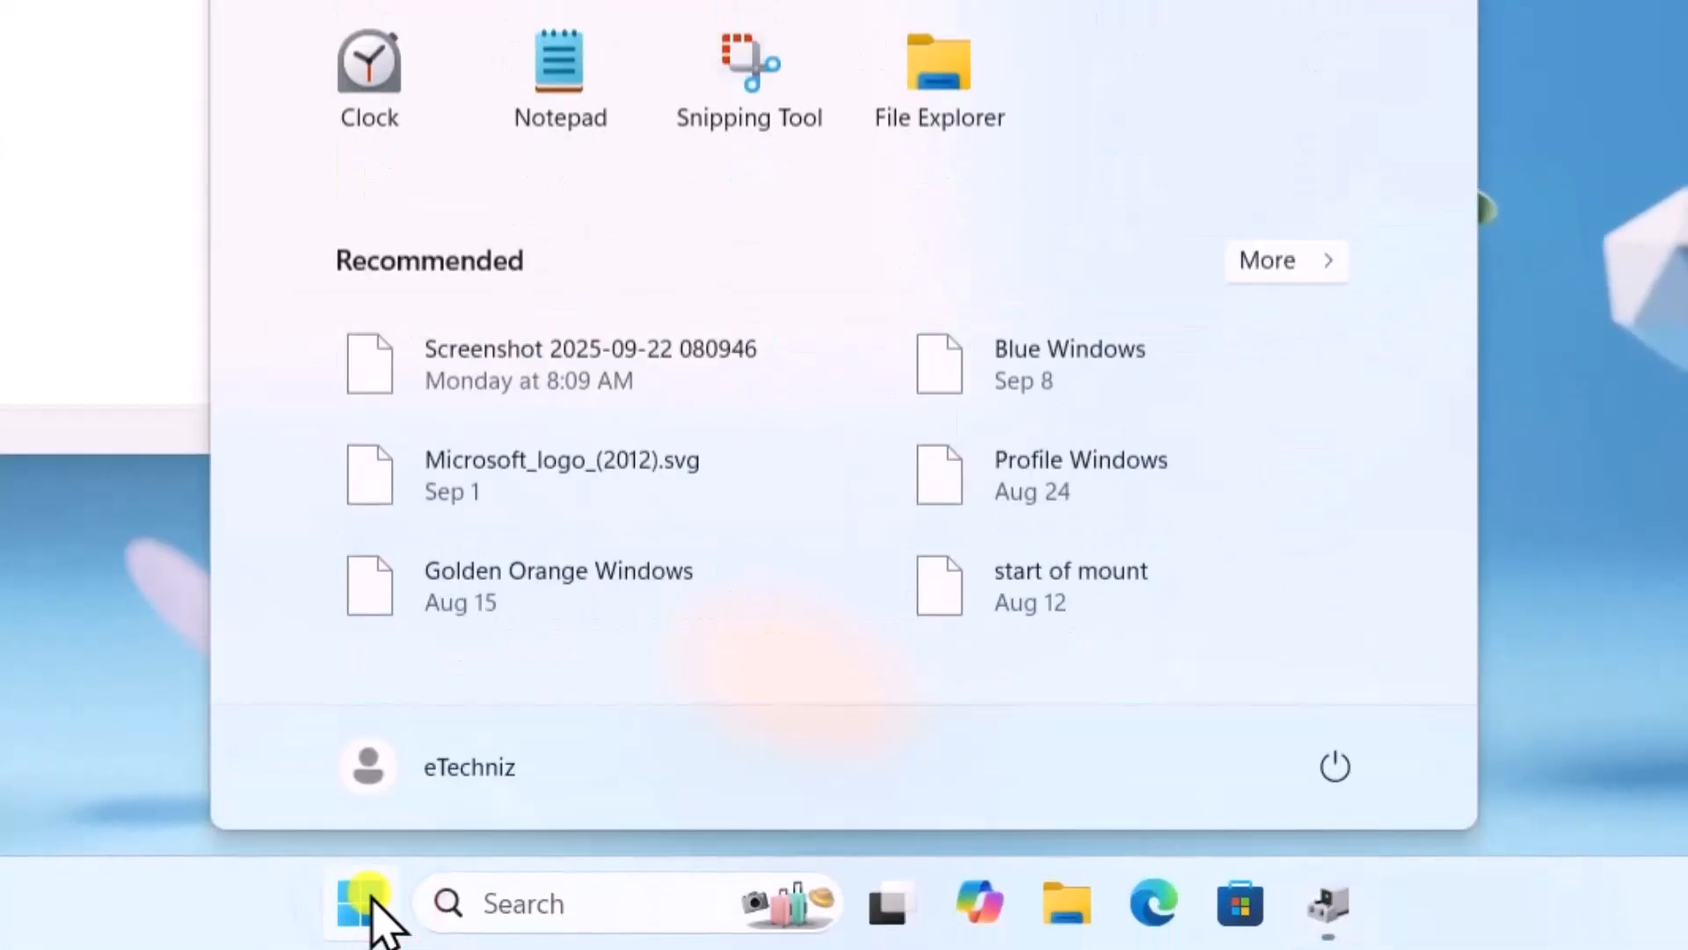
- Restart the PC via the Start menu power options to reinstall the driver
click(1333, 766)
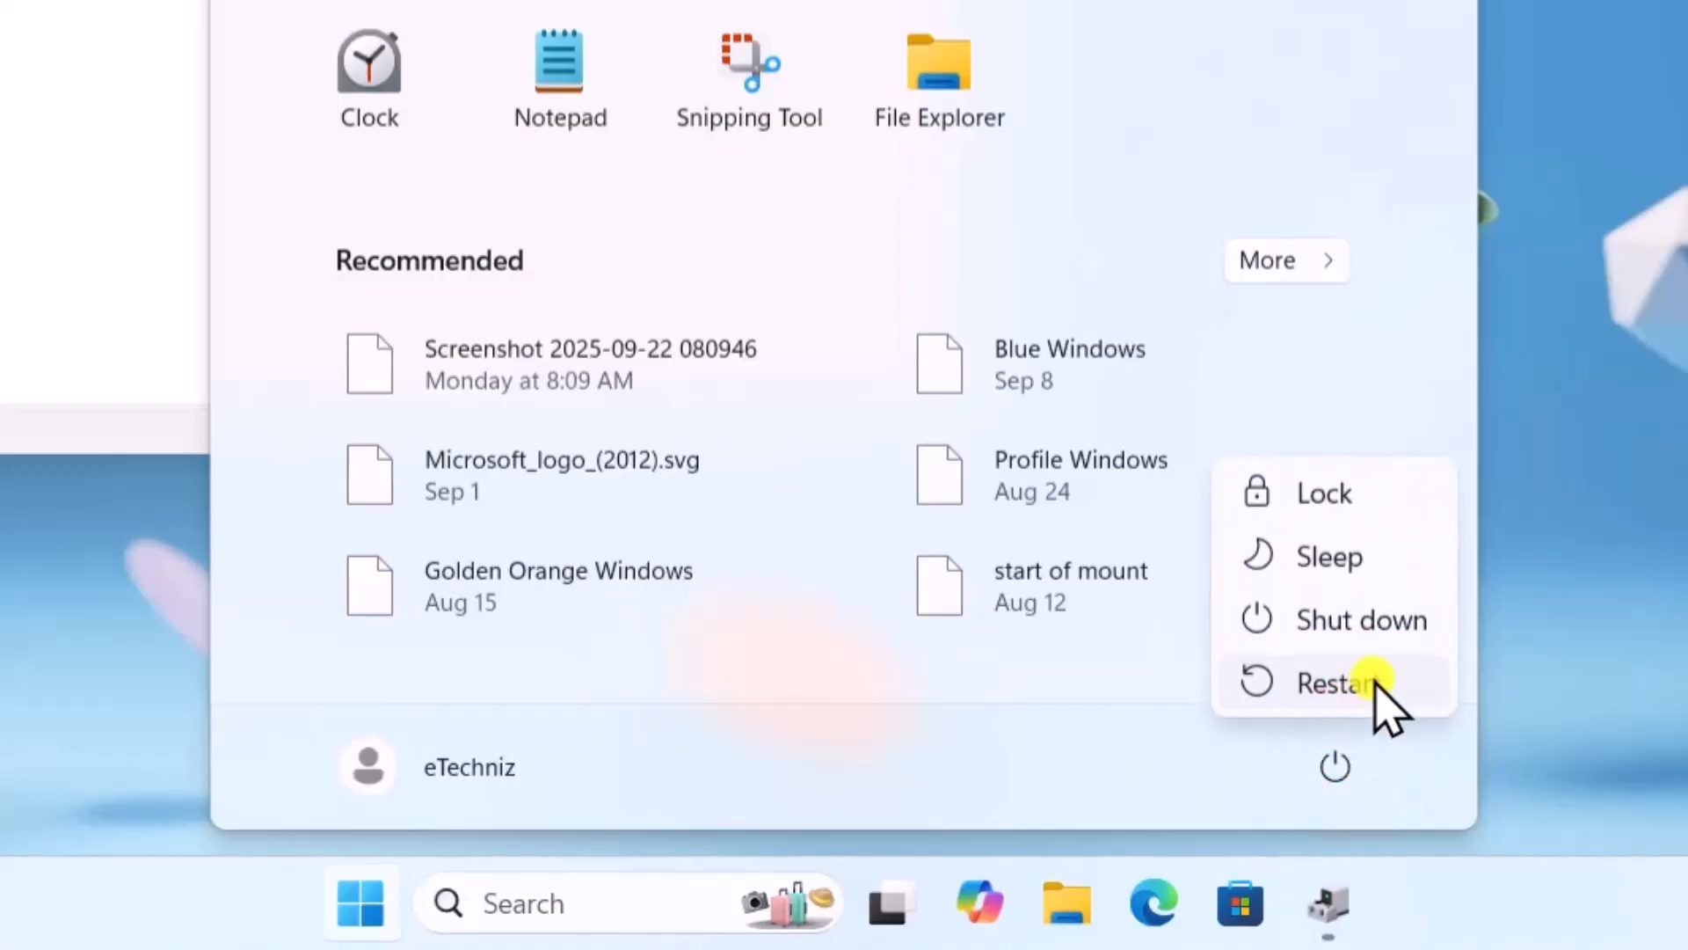
mouse_move(1340, 684)
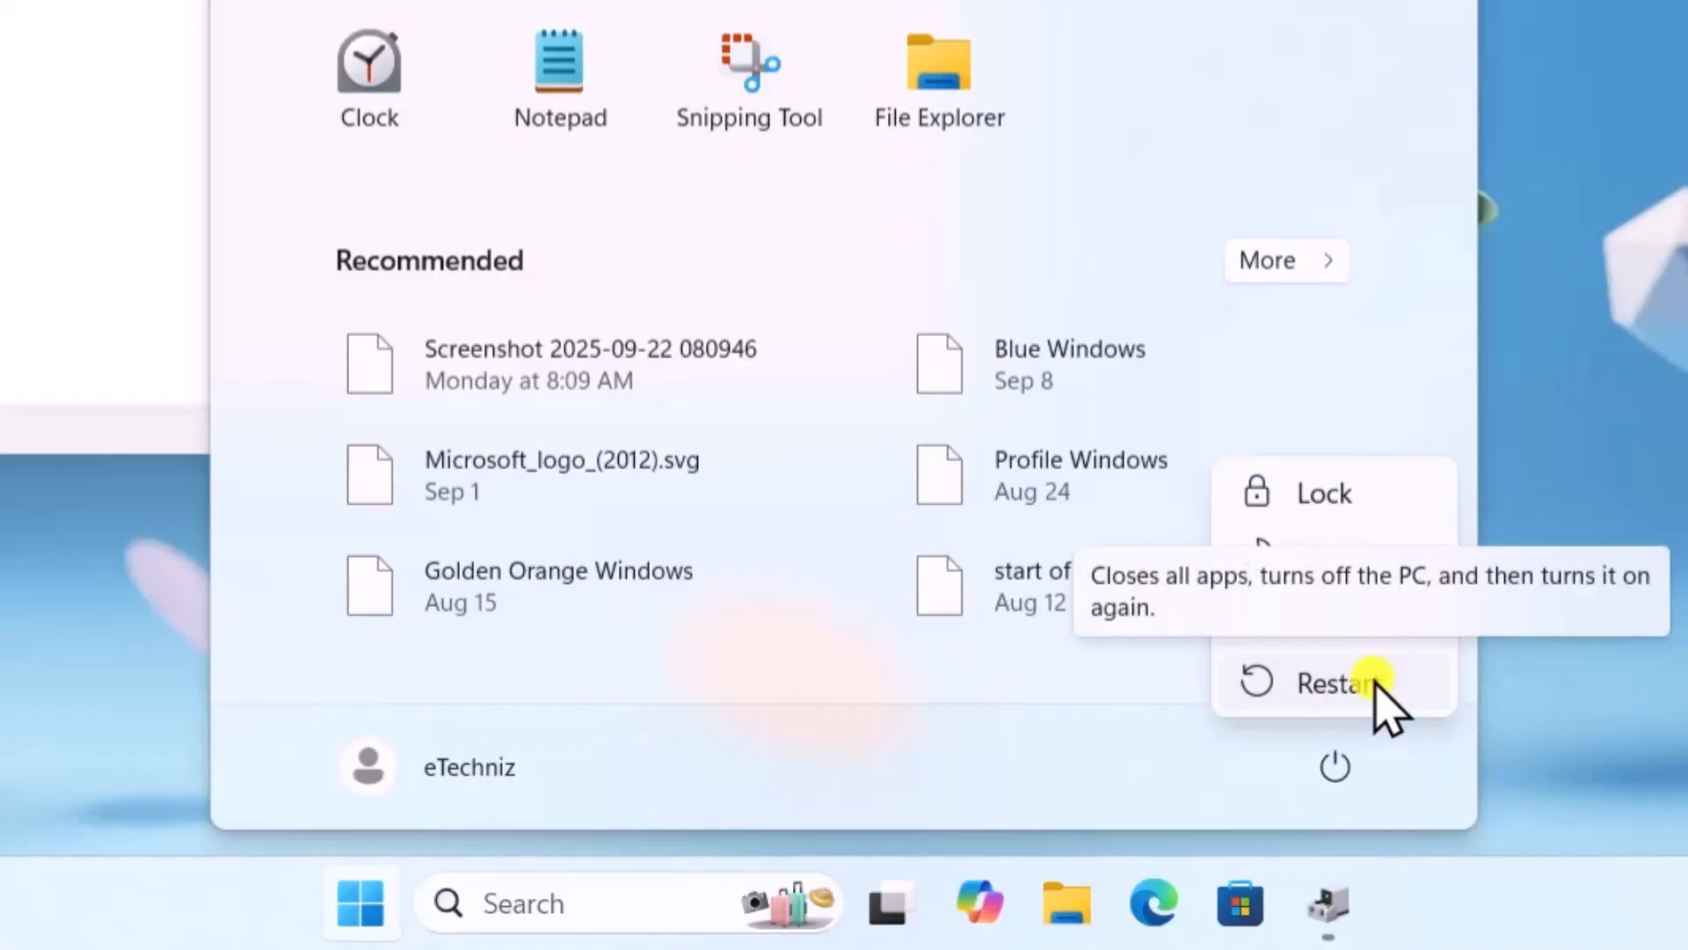
click(1335, 683)
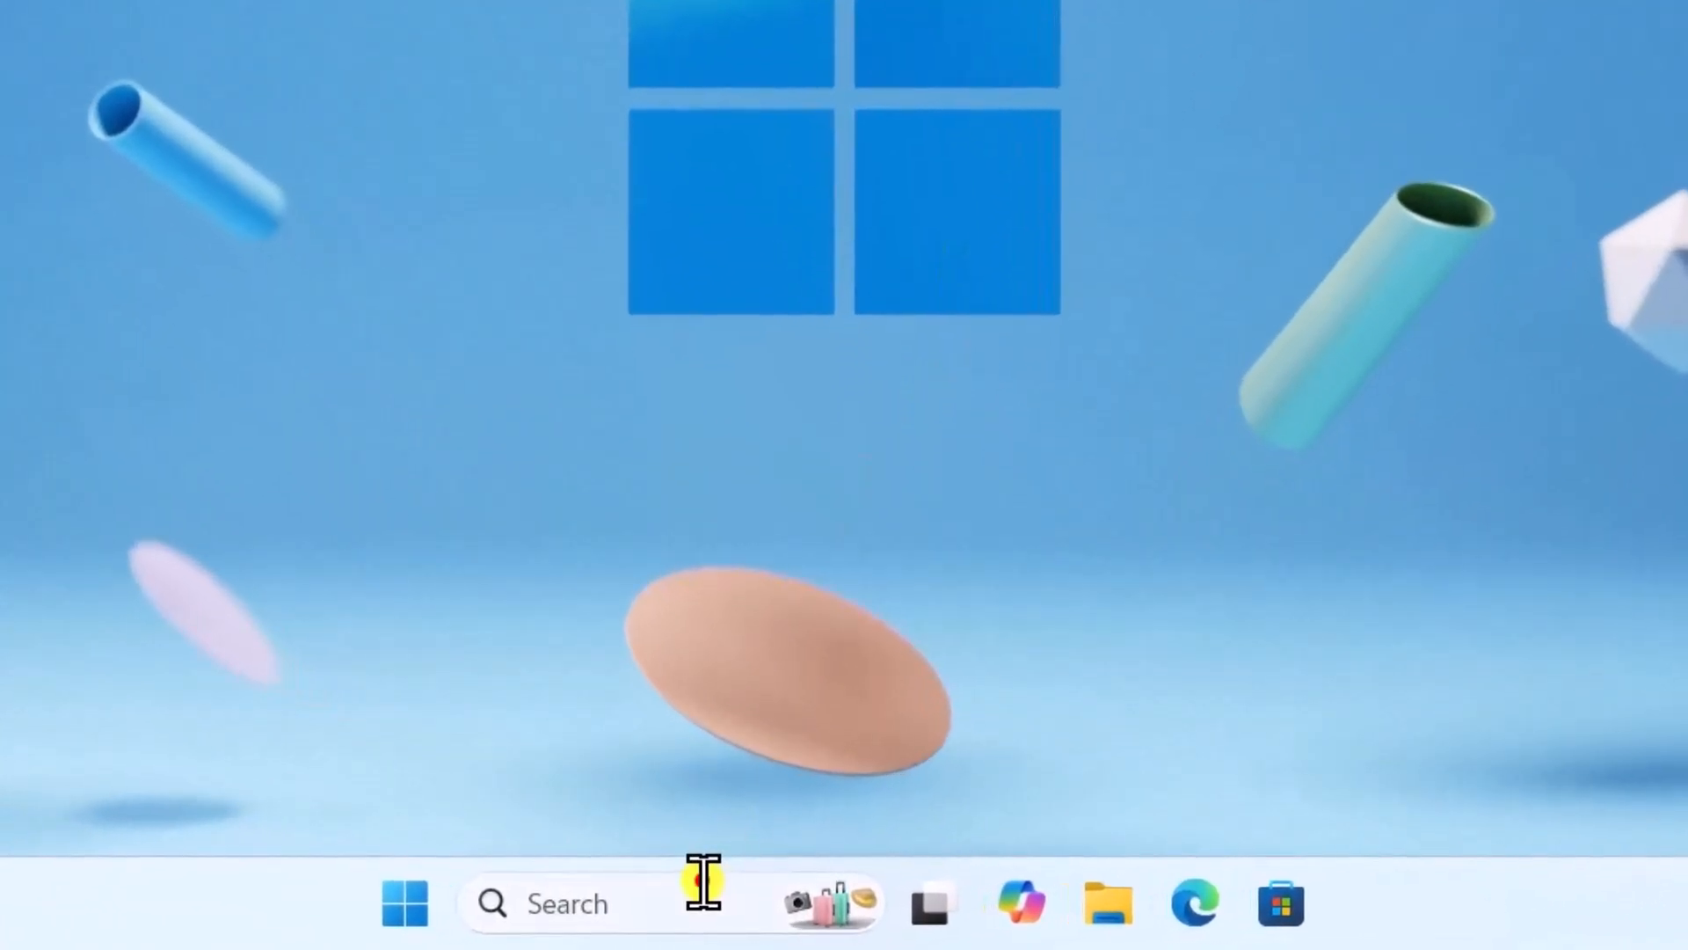
text(cmd)
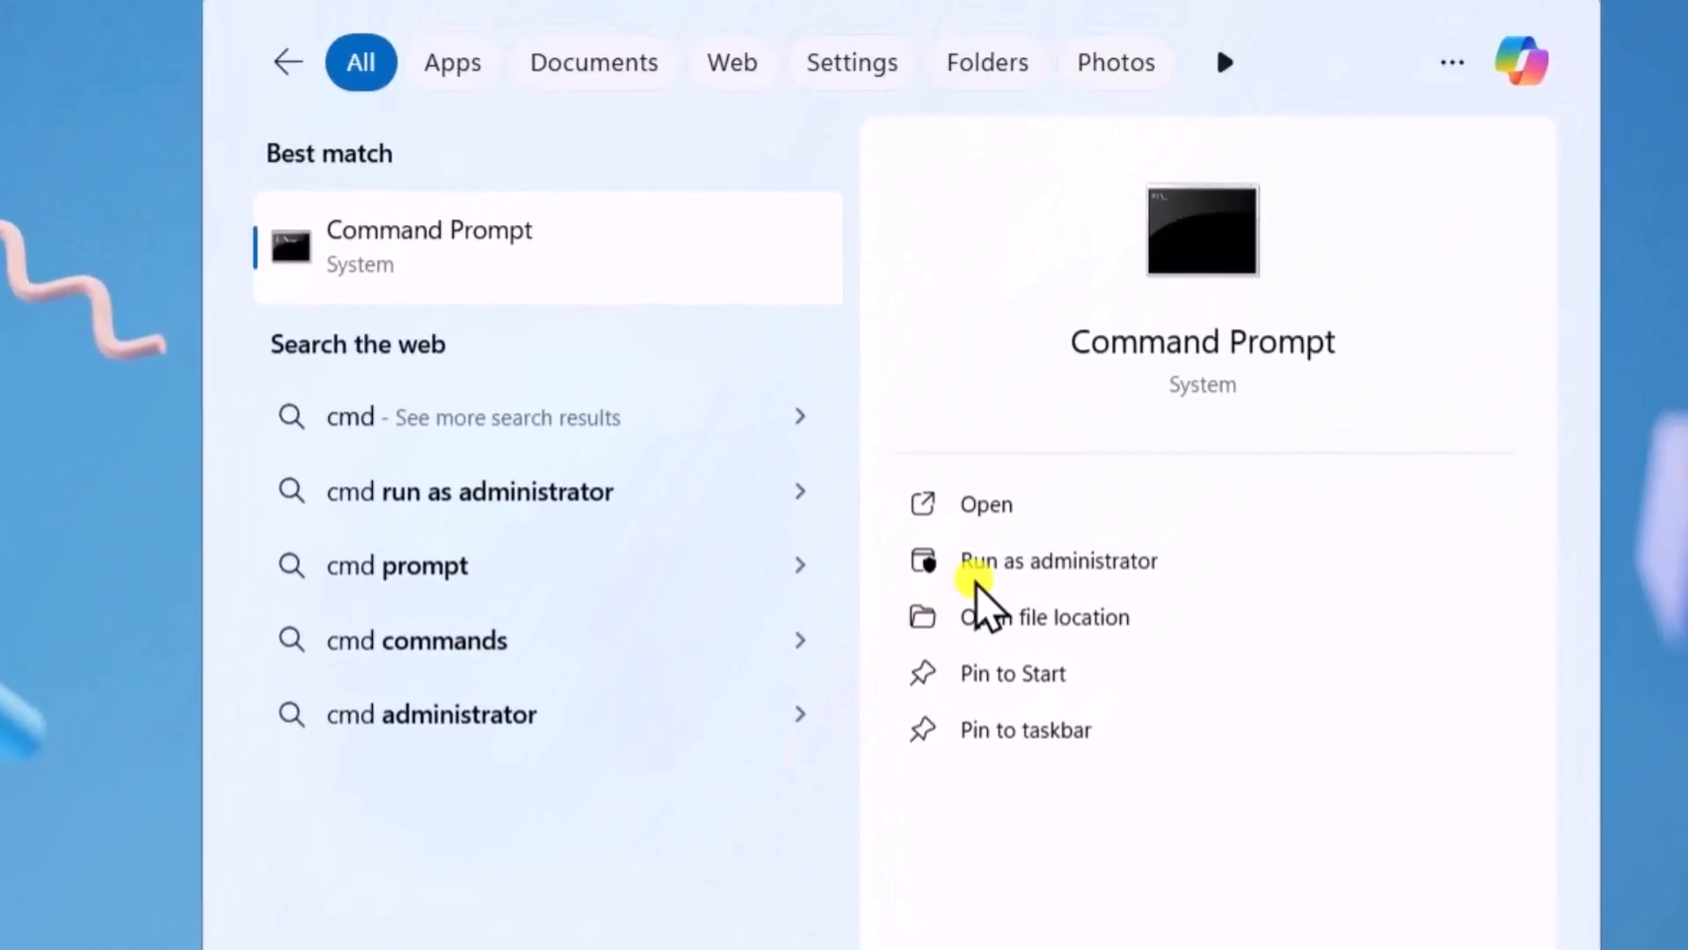
click(1057, 560)
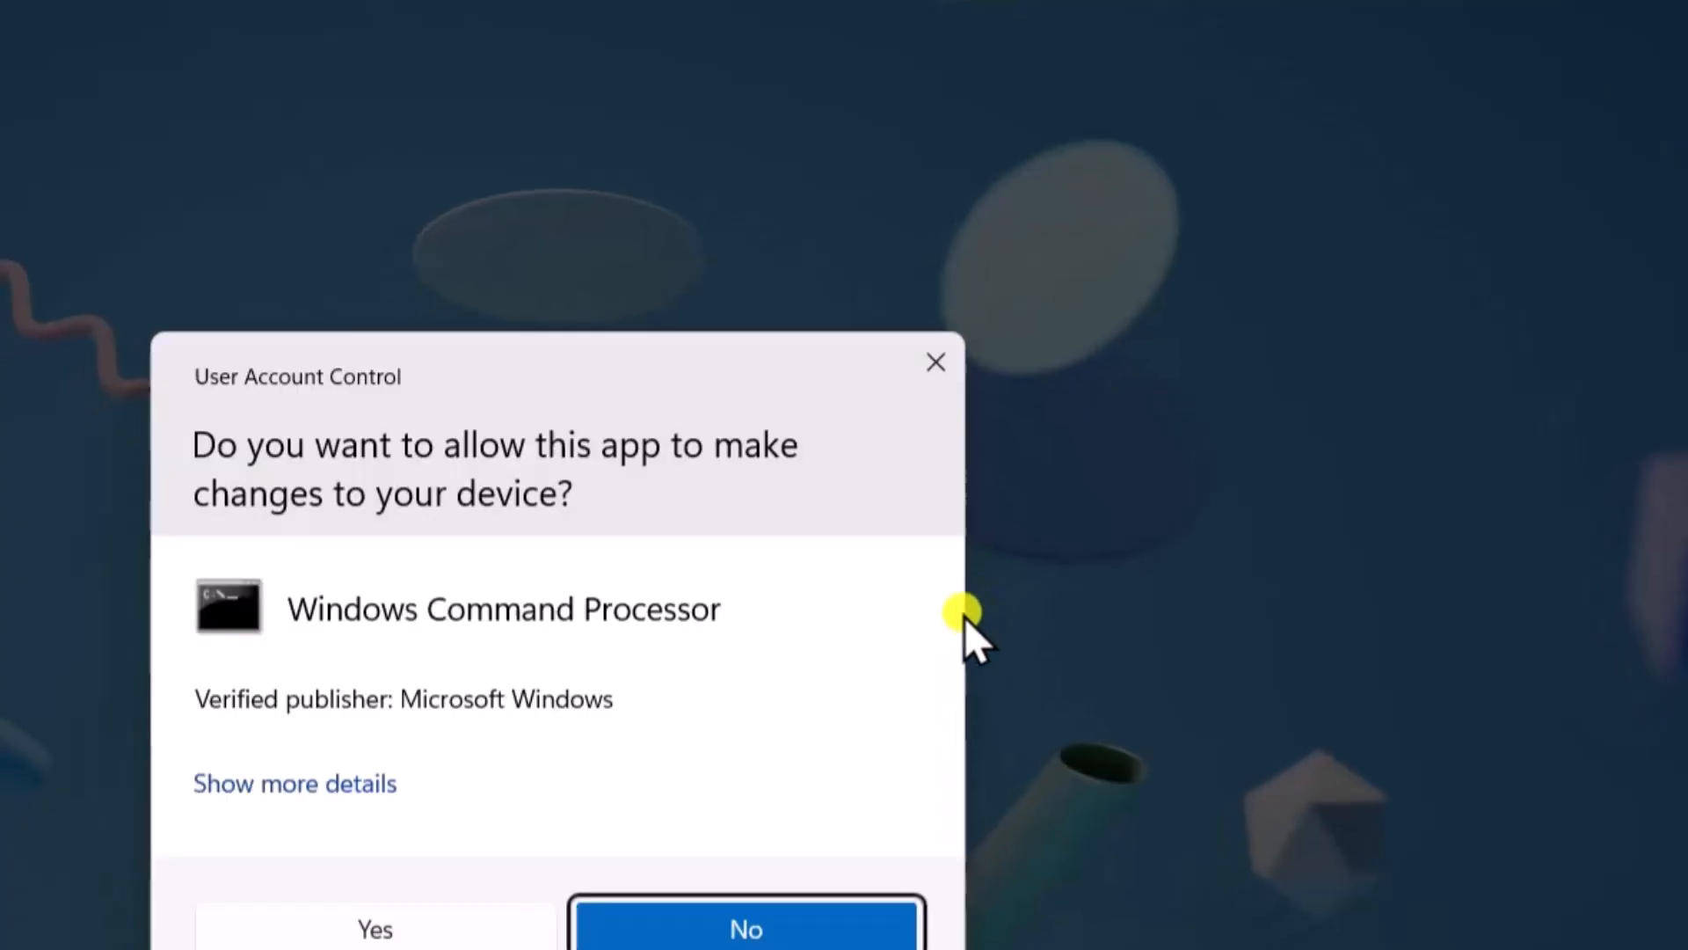
click(374, 929)
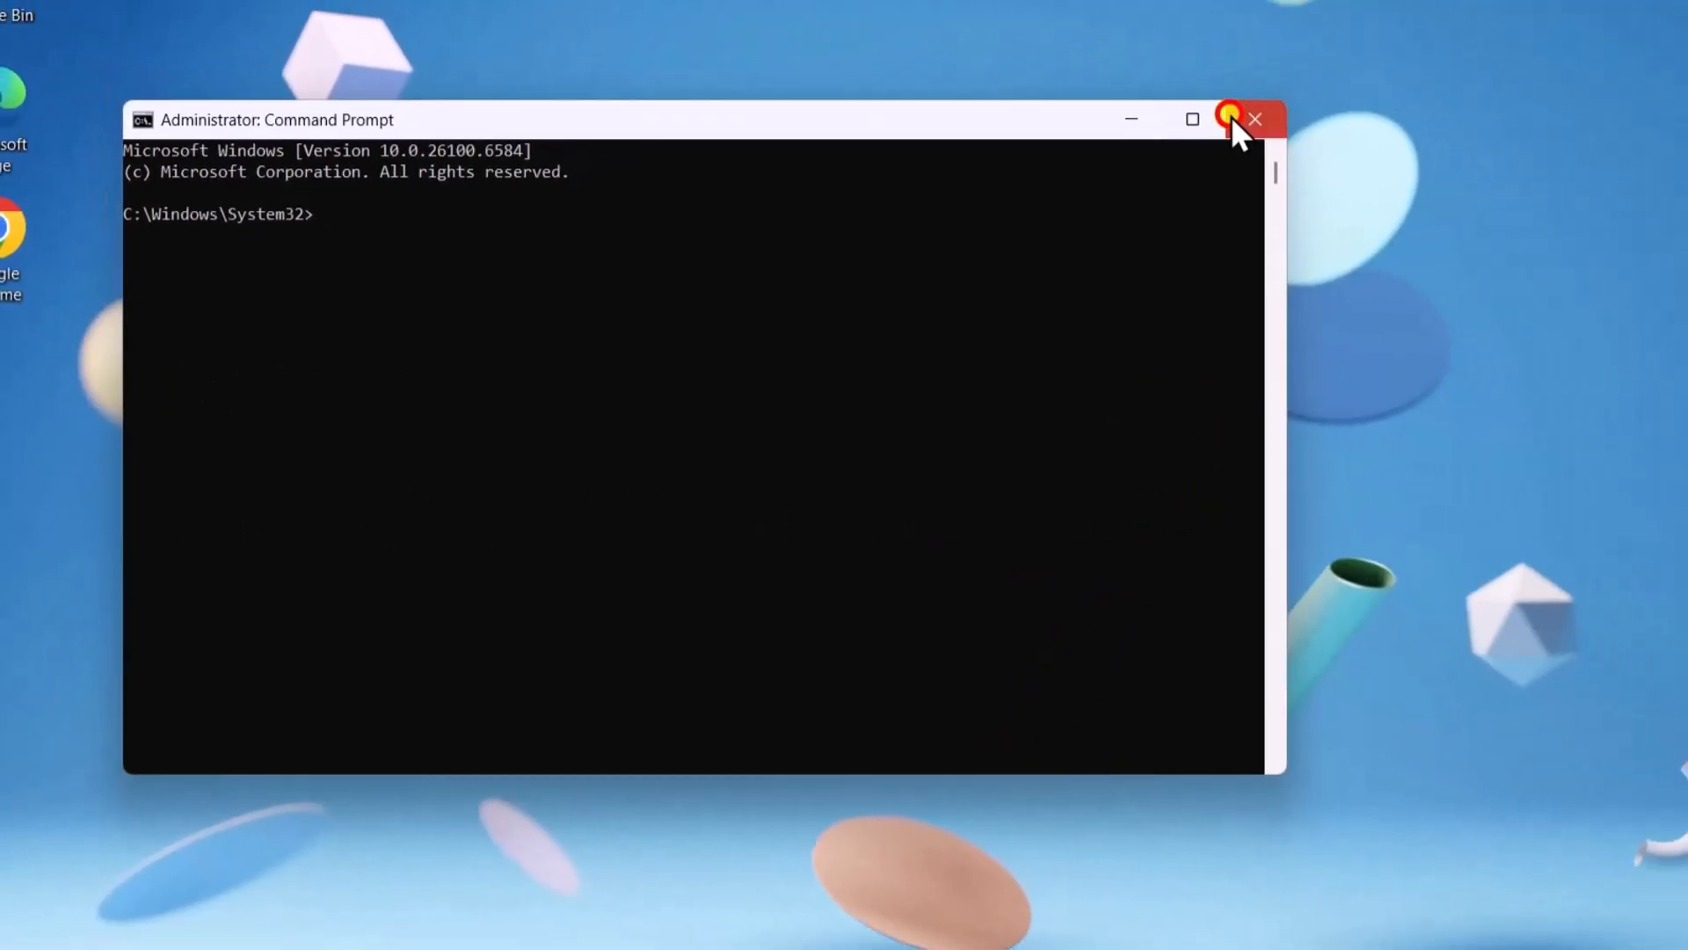
click(1253, 119)
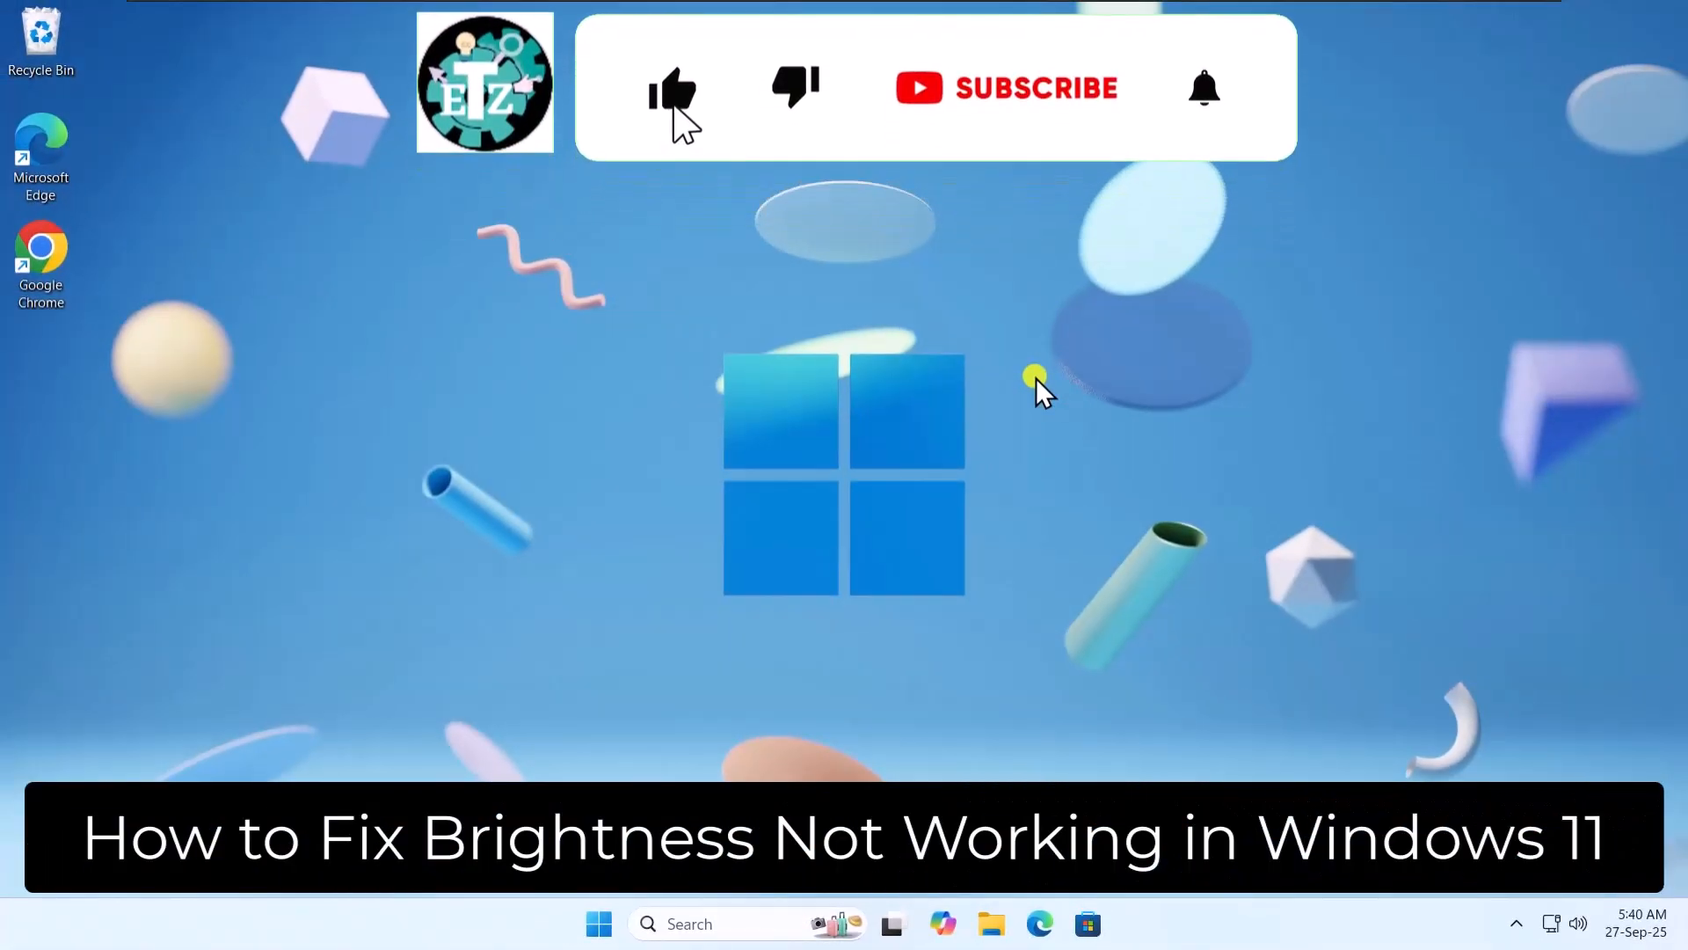